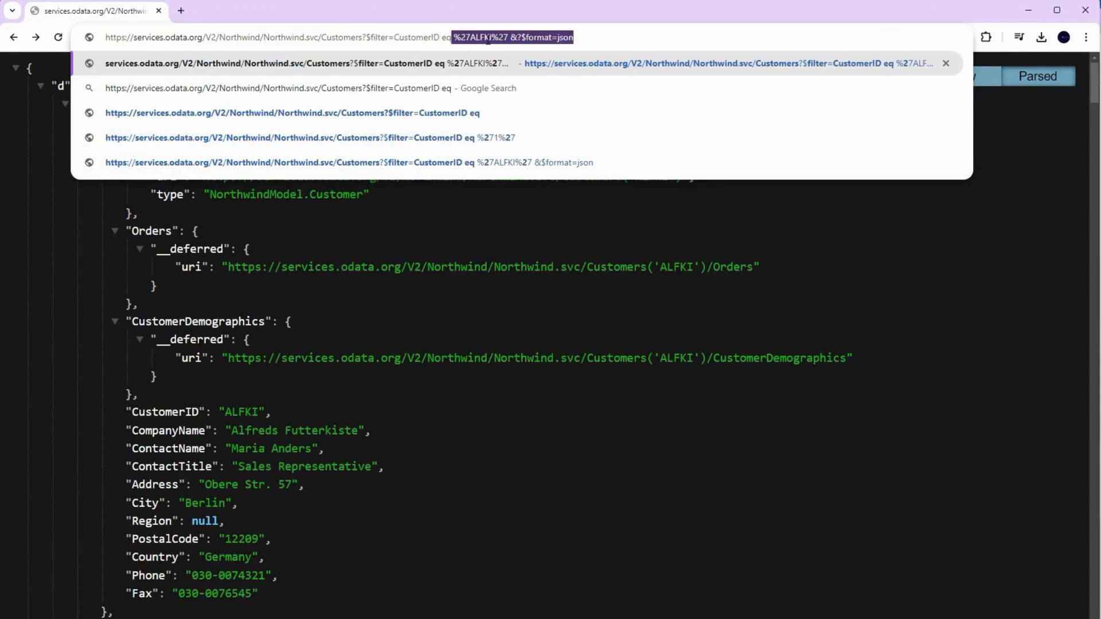
# Step: Filter the Northwind Customers query to CustomerID 'ALFKI' with $format=json
pyautogui.write("'AL")
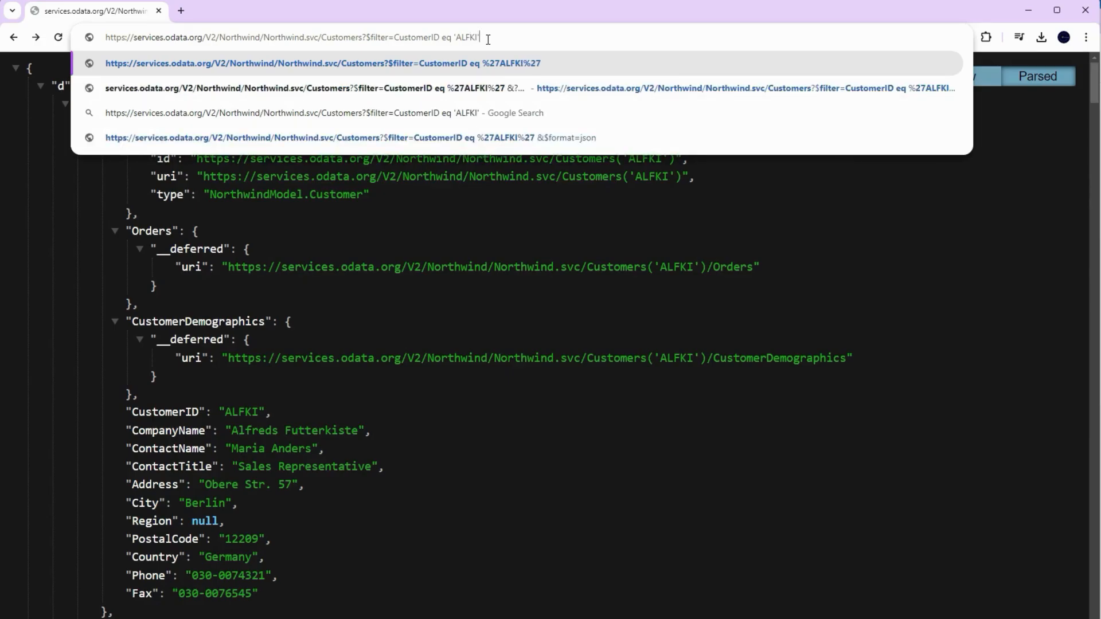
pyautogui.write('&$')
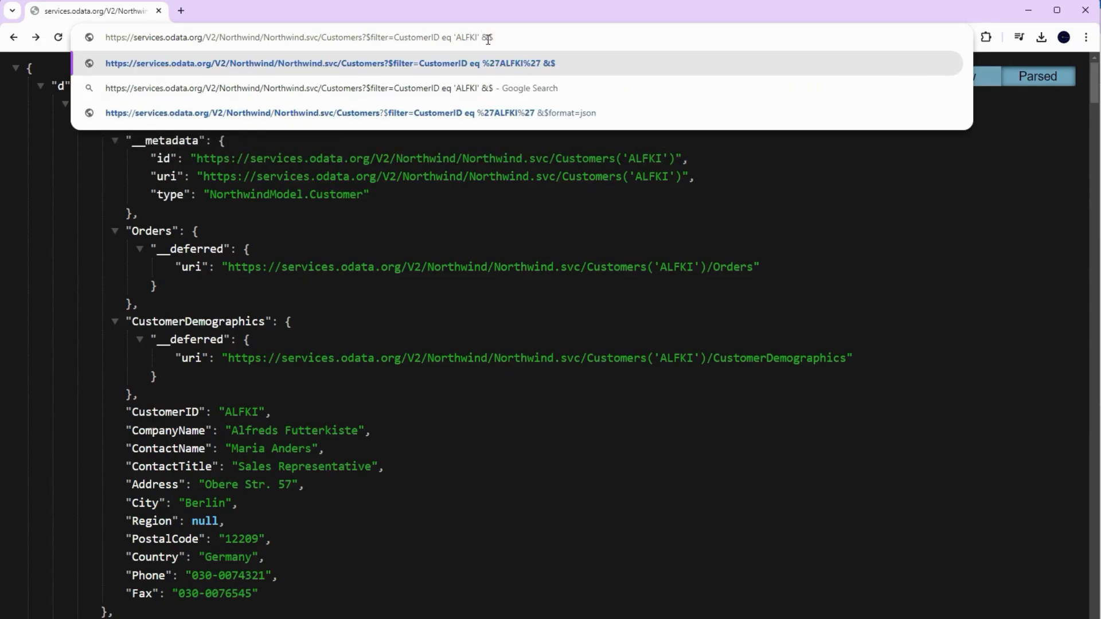
pyautogui.press('Enter')
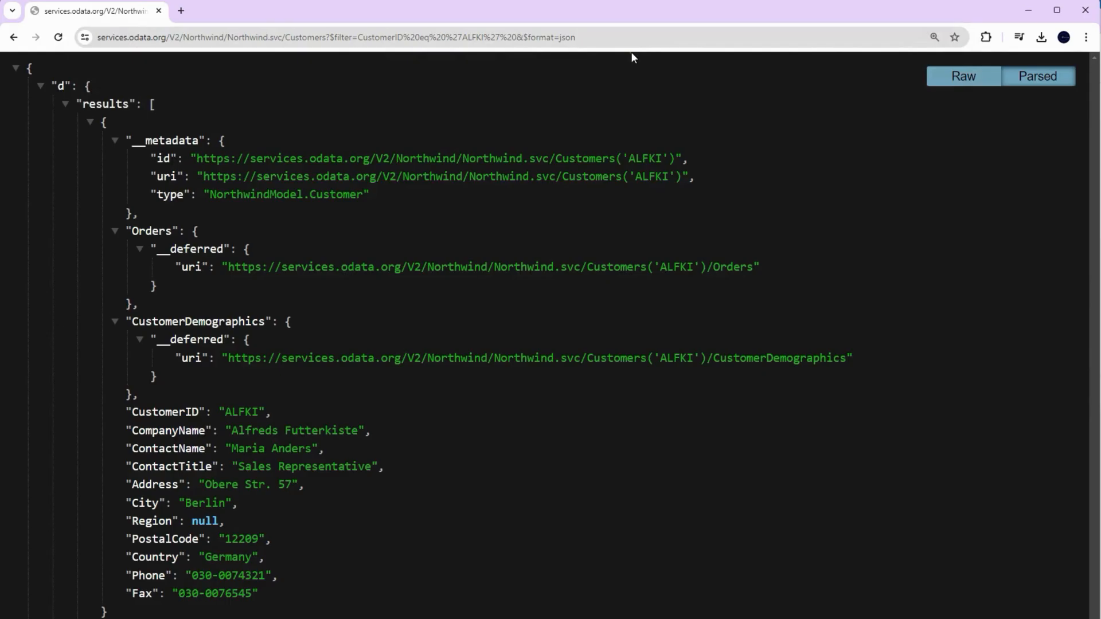
# Step: Load the Customers table with Go in the Customer Order Details filter bar
pyautogui.click(218, 9)
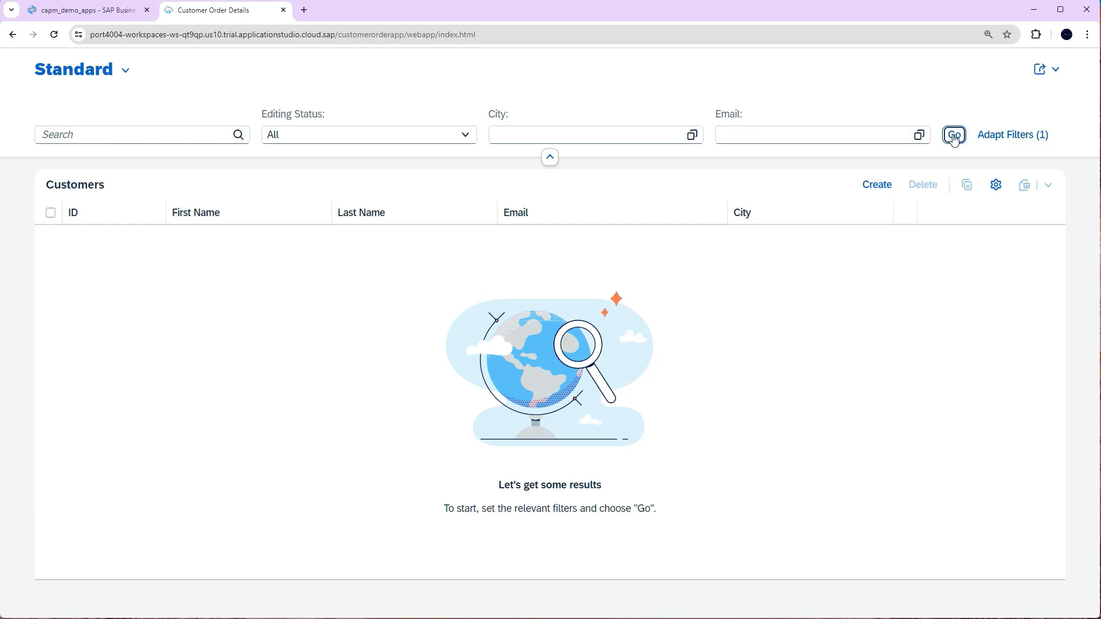
pyautogui.click(952, 135)
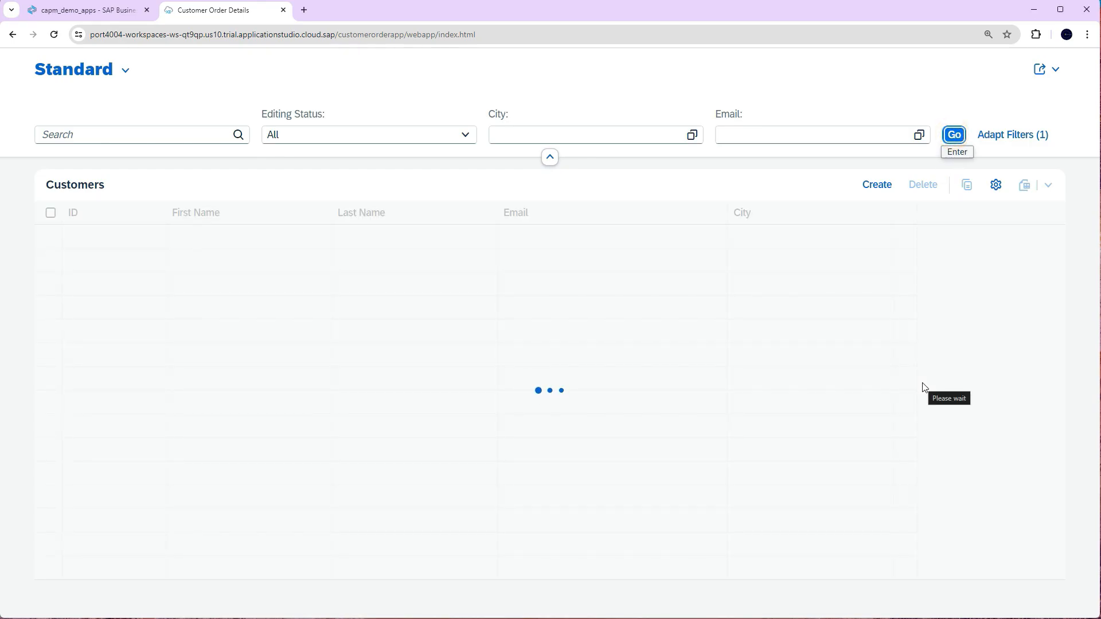
pyautogui.click(875, 185)
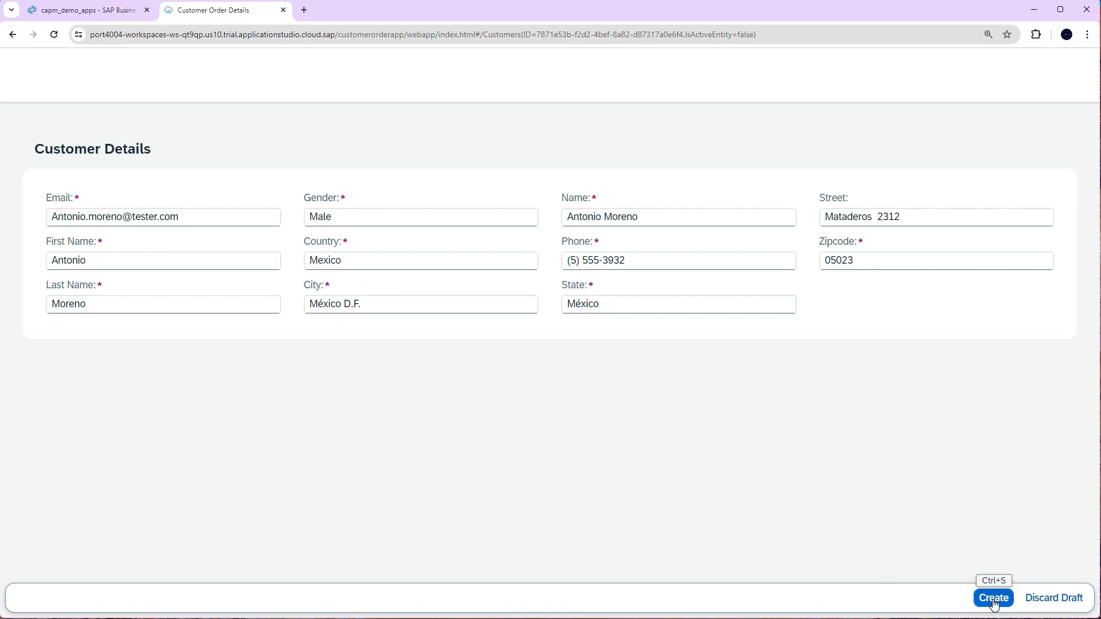
# Step: Create customer Antonio Moreno, then edit his phone to (5) 555-33323 and save
pyautogui.click(992, 598)
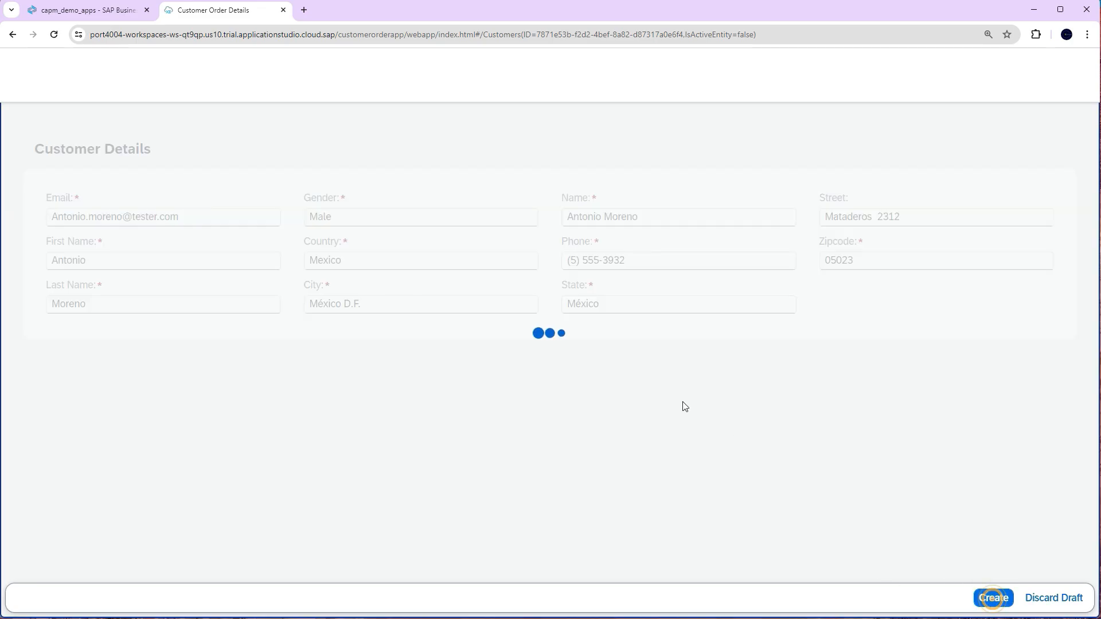
pyautogui.click(992, 598)
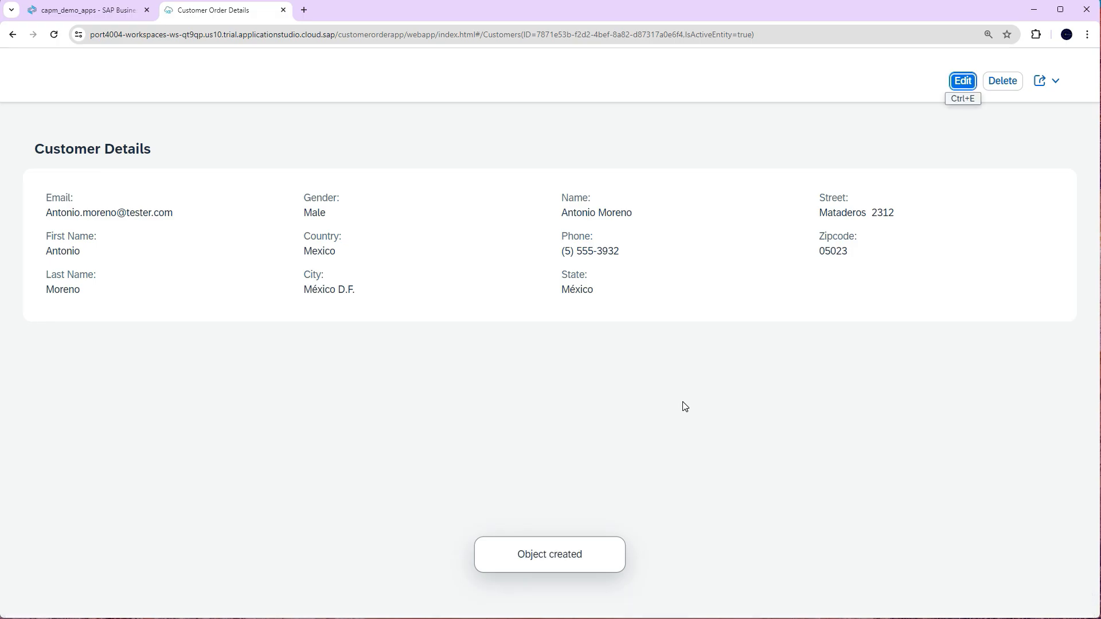
pyautogui.click(962, 80)
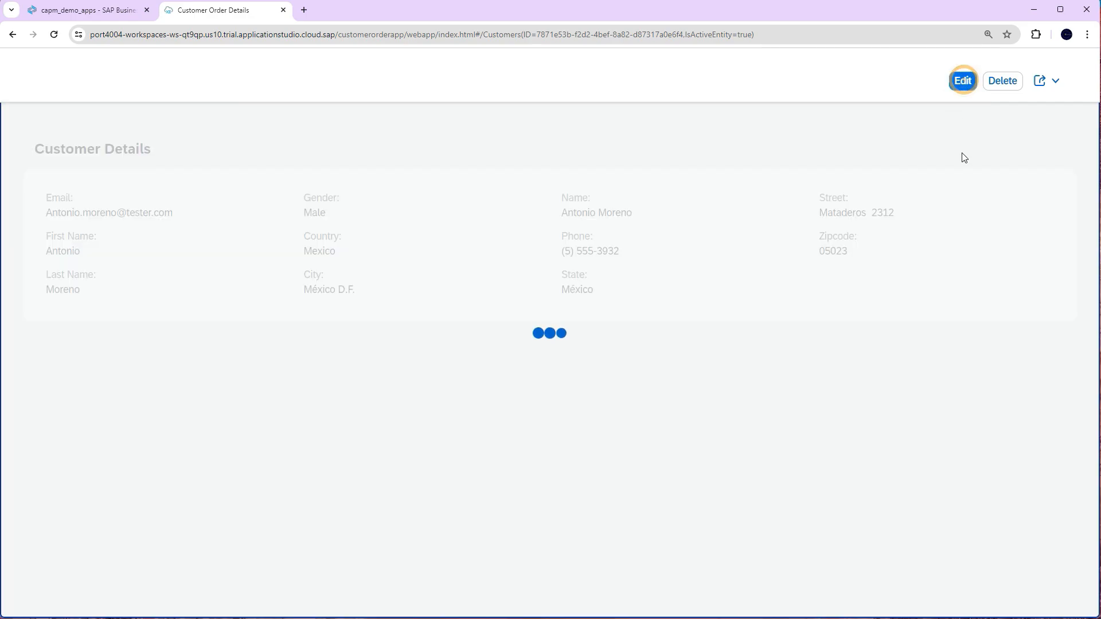
pyautogui.click(962, 80)
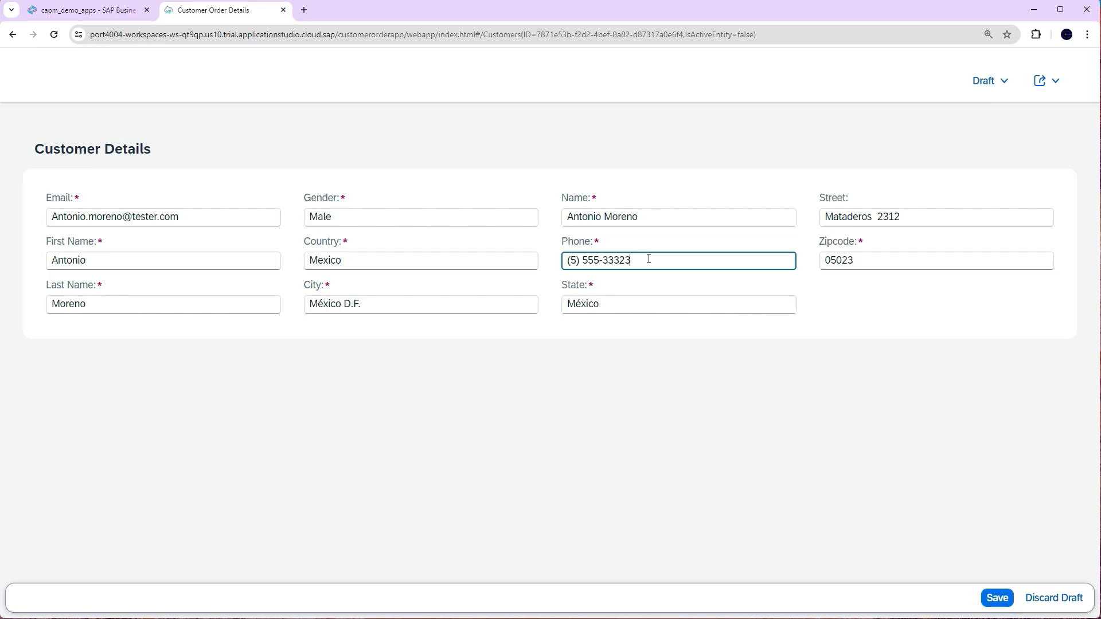
pyautogui.click(995, 598)
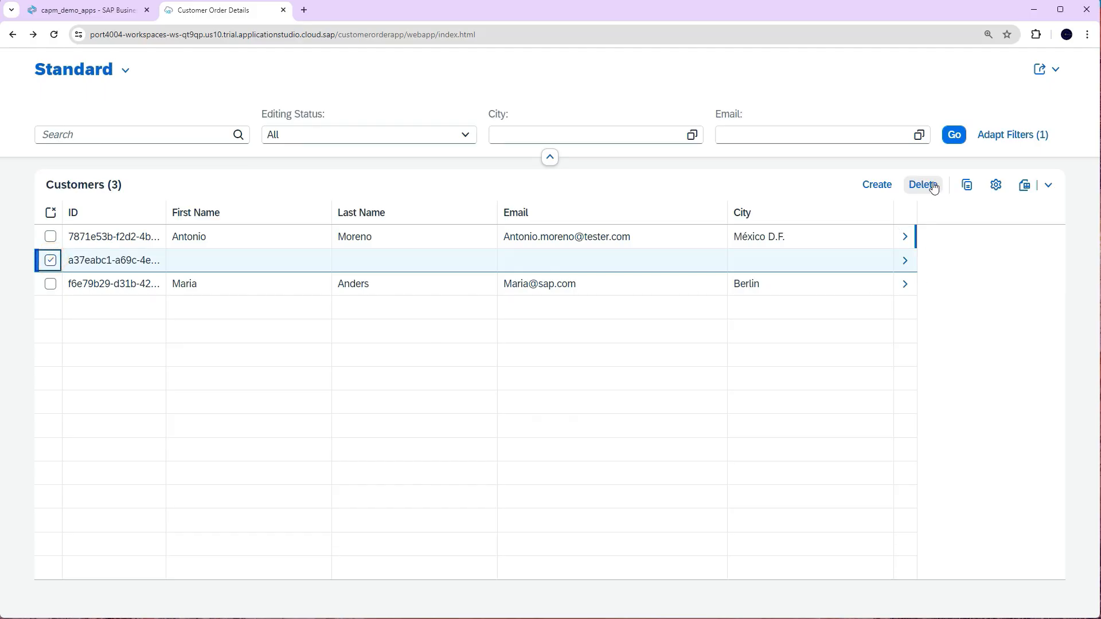
# Step: Delete the blank customer row from the Customers table
pyautogui.click(922, 184)
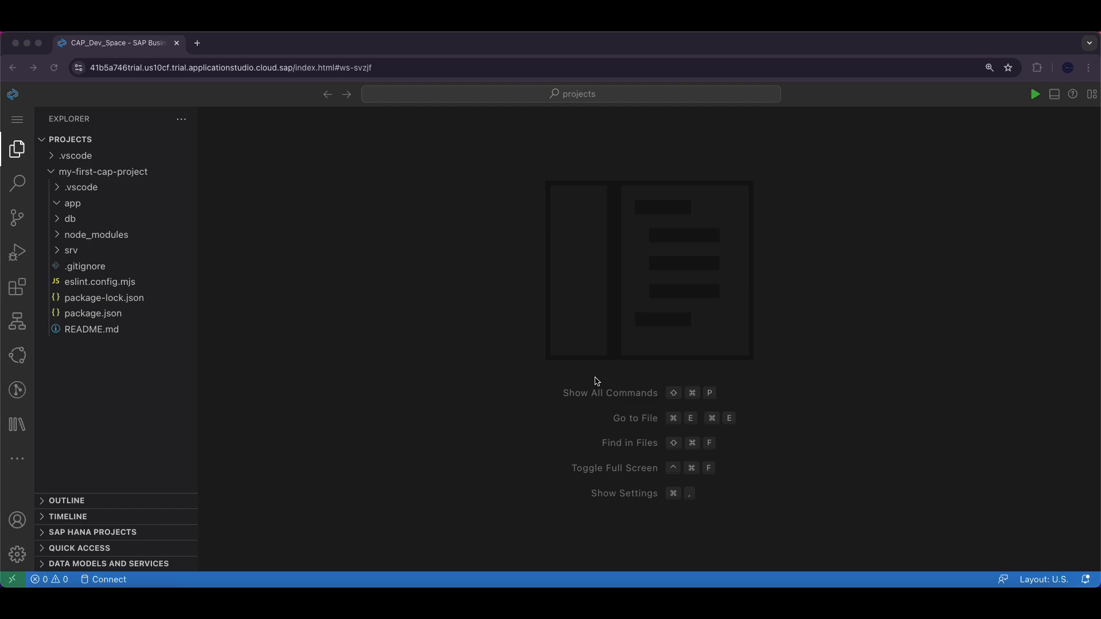
pyautogui.moveTo(595, 379)
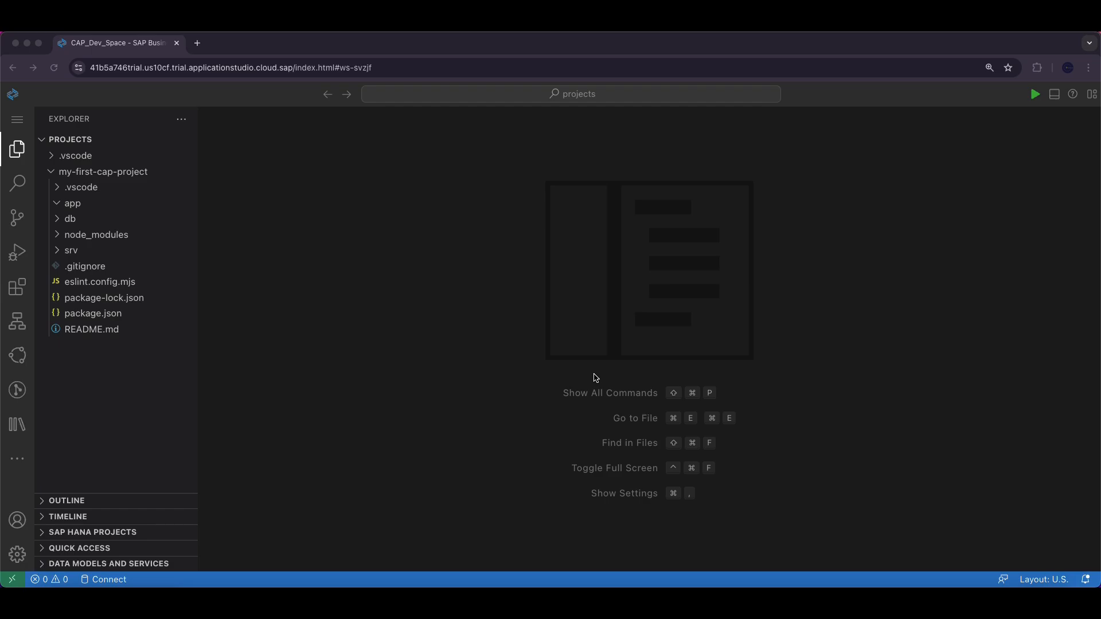
pyautogui.moveTo(541, 353)
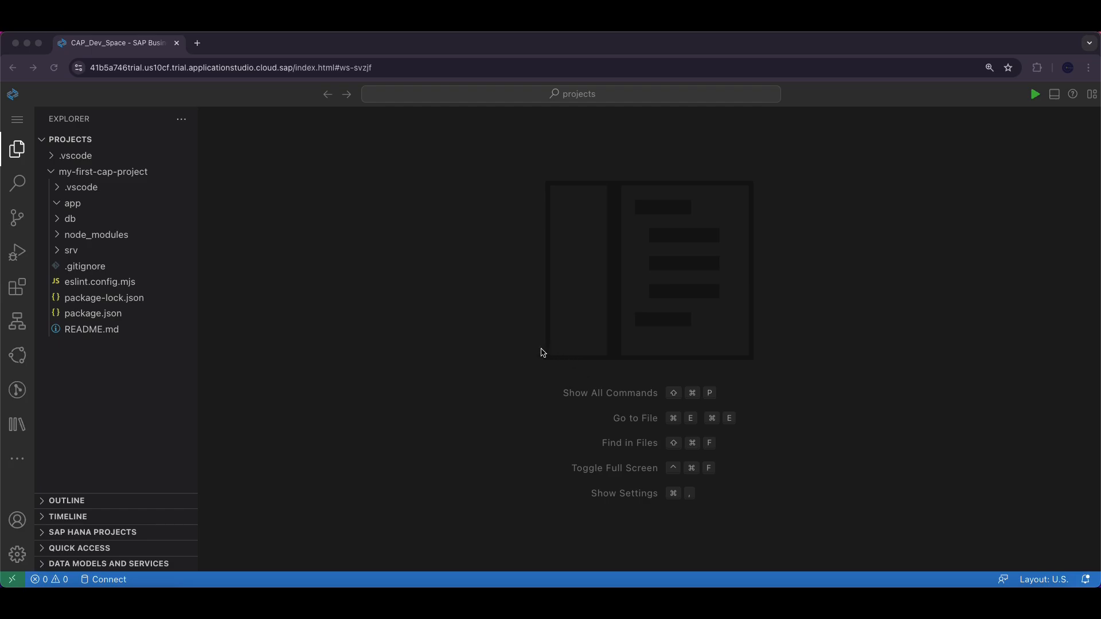
pyautogui.moveTo(542, 356)
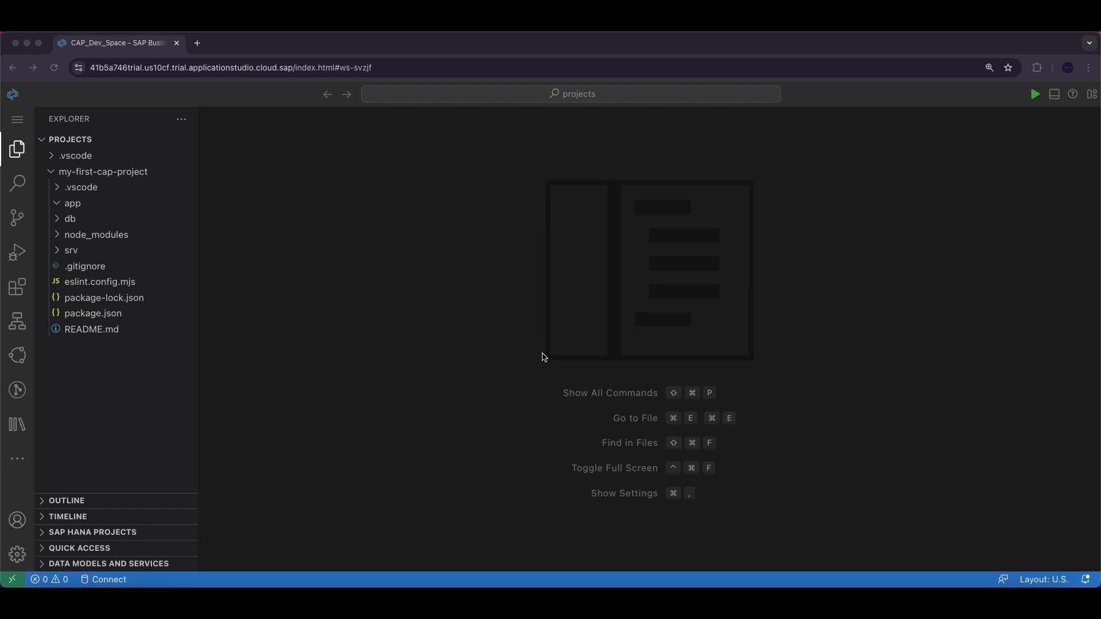
pyautogui.moveTo(562, 362)
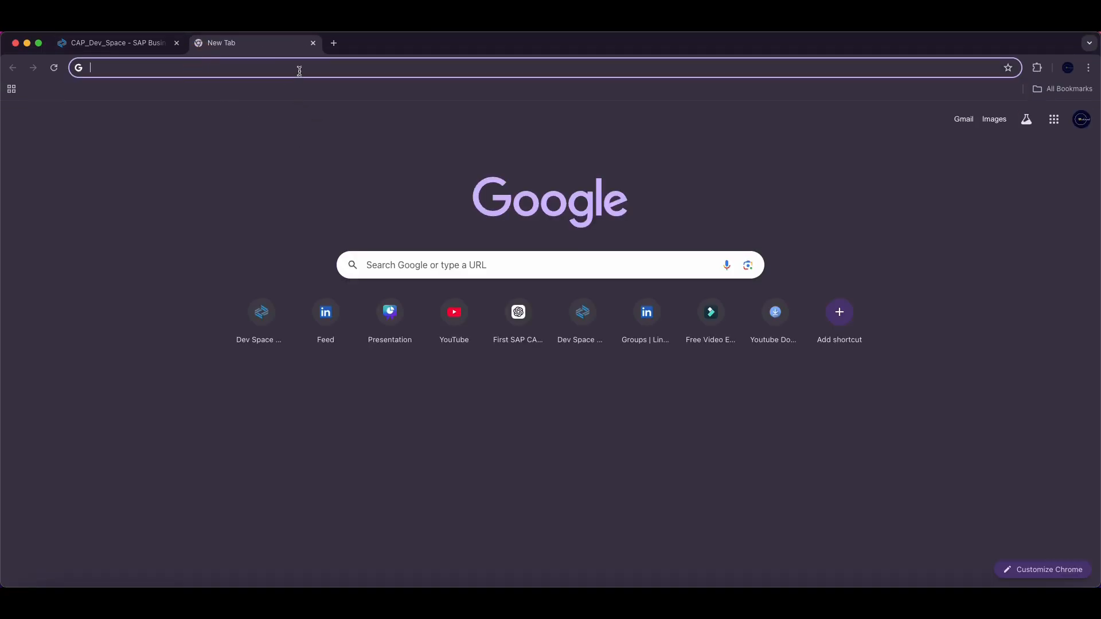
pyautogui.write('npm js')
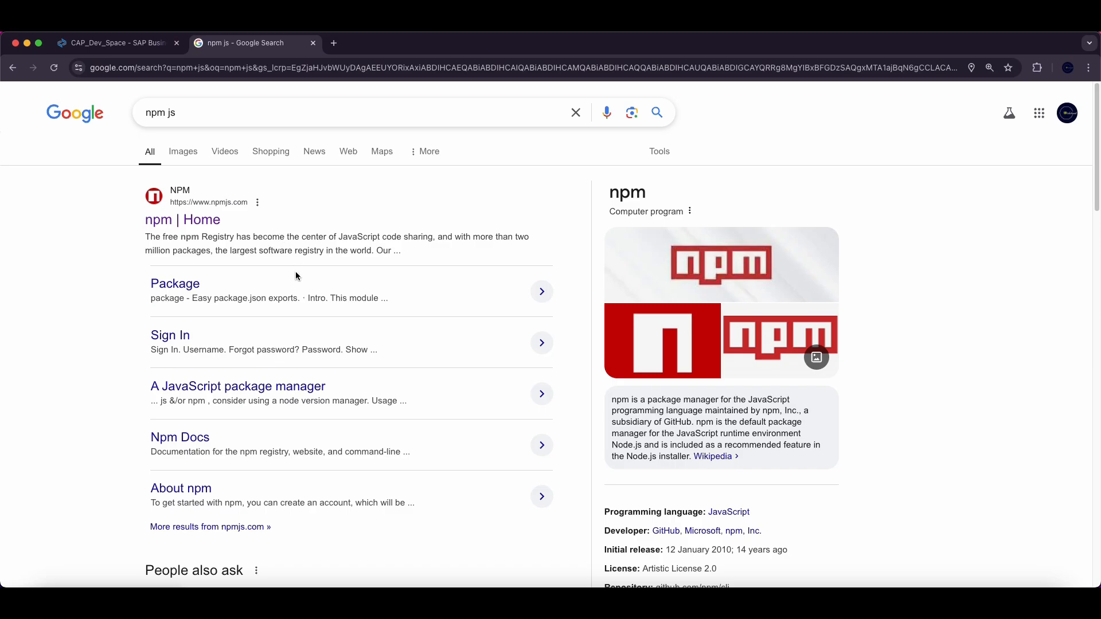
pyautogui.click(182, 220)
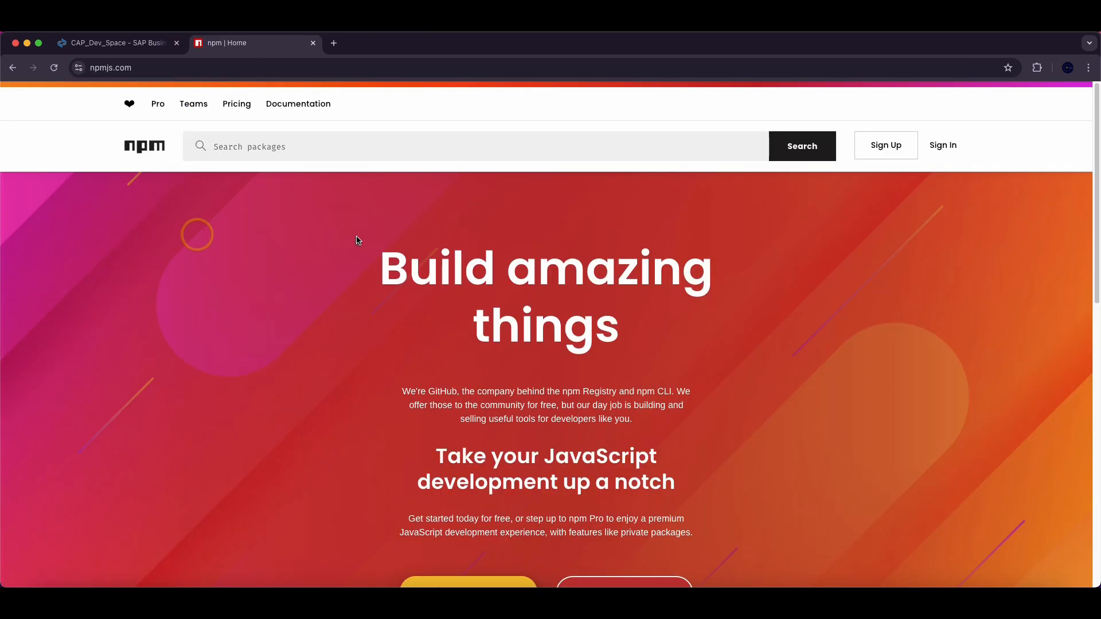
pyautogui.click(304, 146)
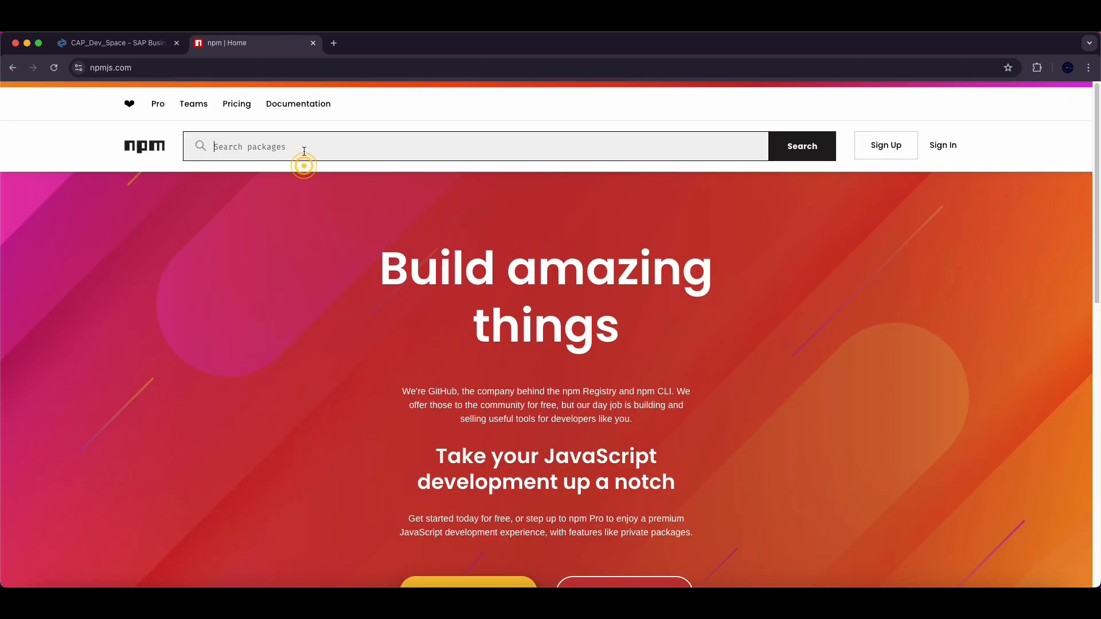
pyautogui.write('cap-js-community/odata')
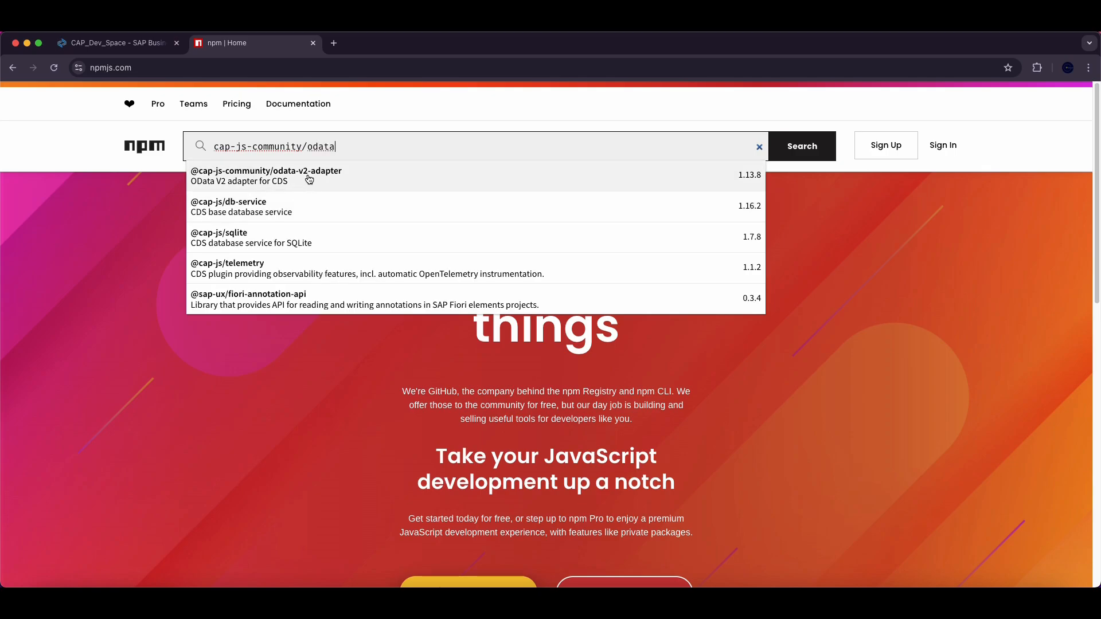
pyautogui.click(266, 171)
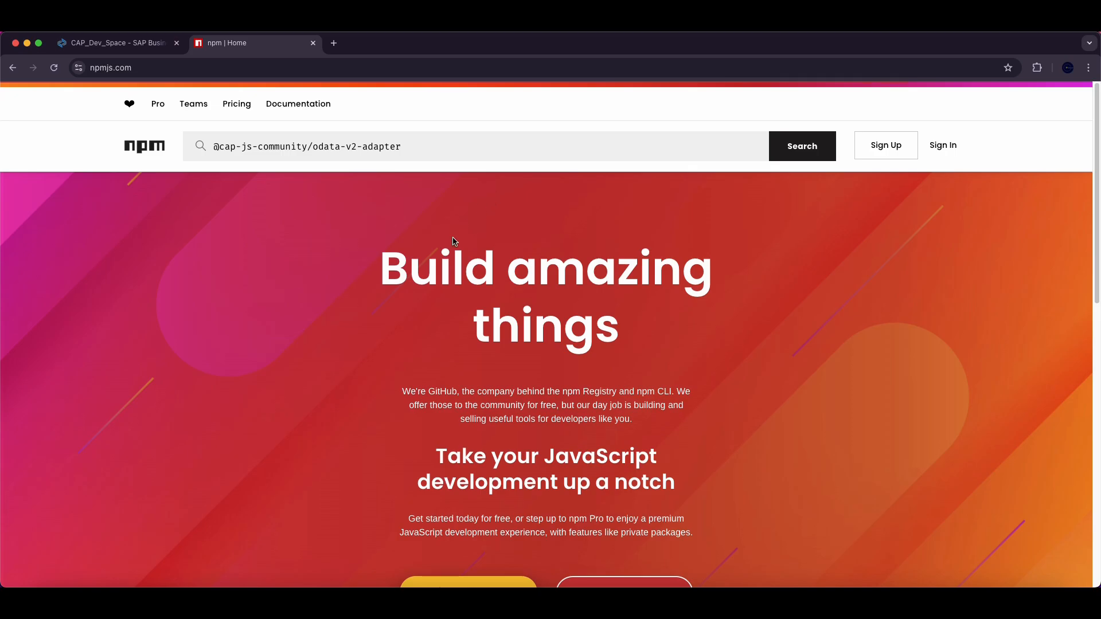
pyautogui.click(801, 147)
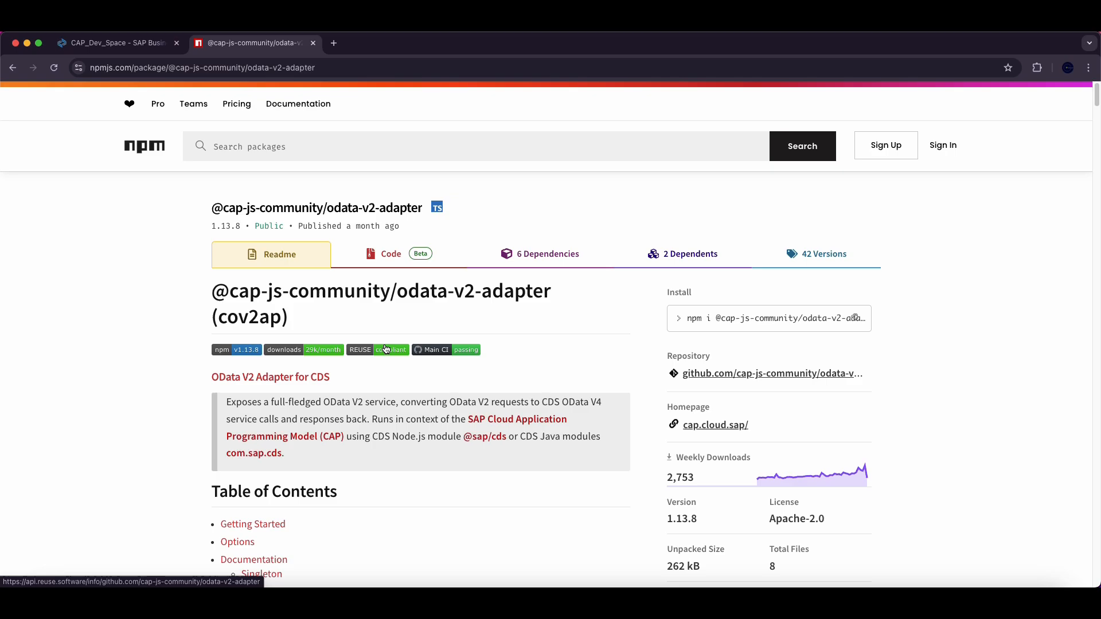
pyautogui.click(116, 43)
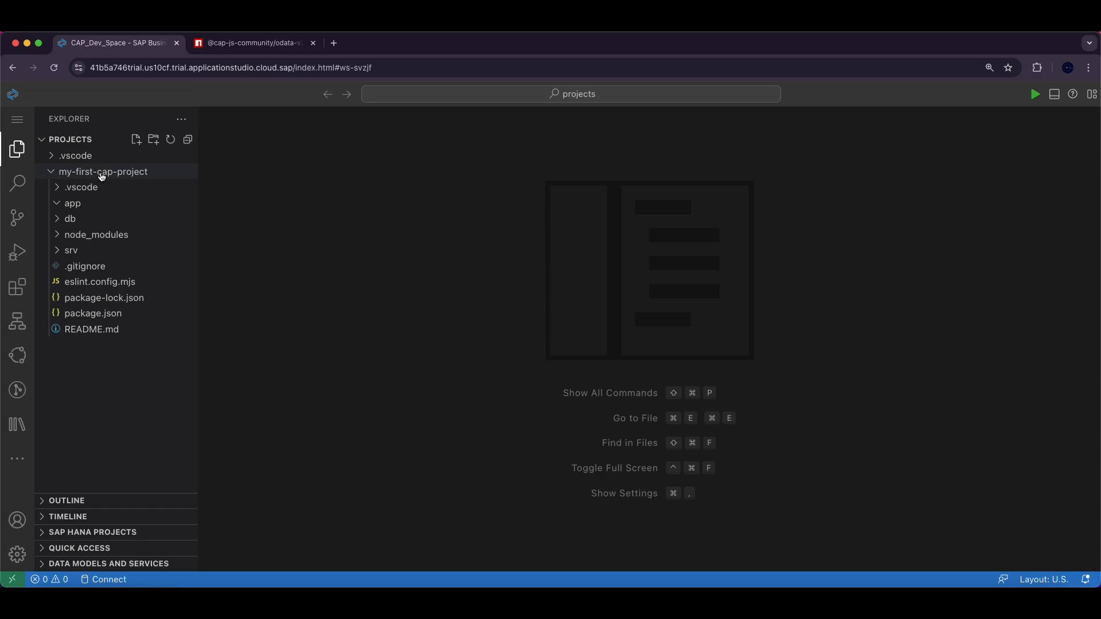
# Step: Run npm install for odata-v2-adapter in the my-first-cap-project terminal
pyautogui.click(103, 171)
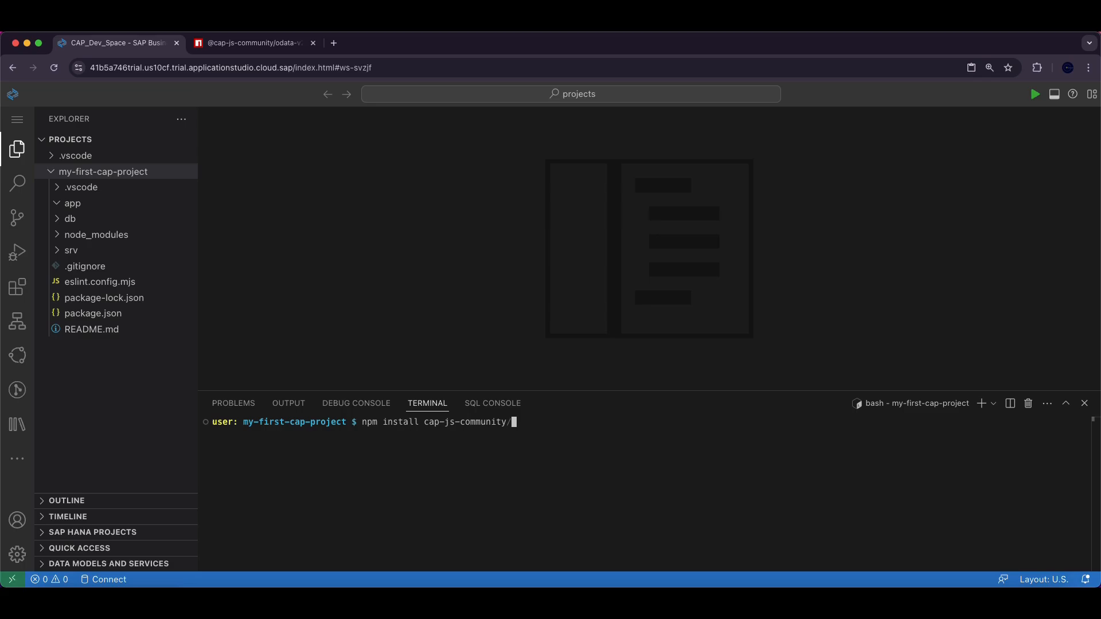
pyautogui.write('odata-v')
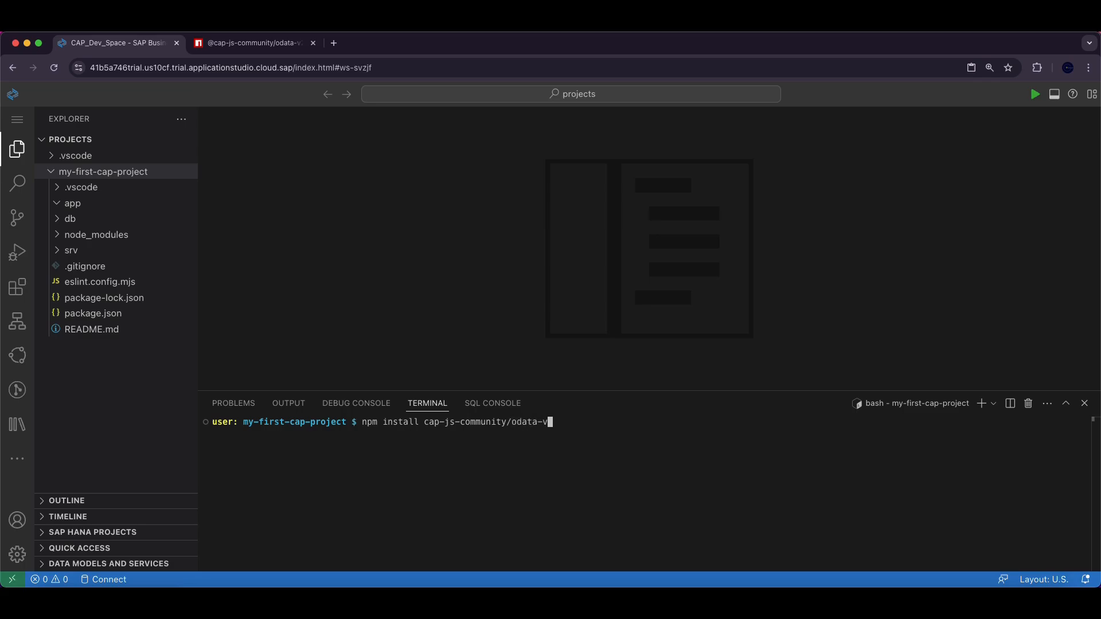
pyautogui.write('2-')
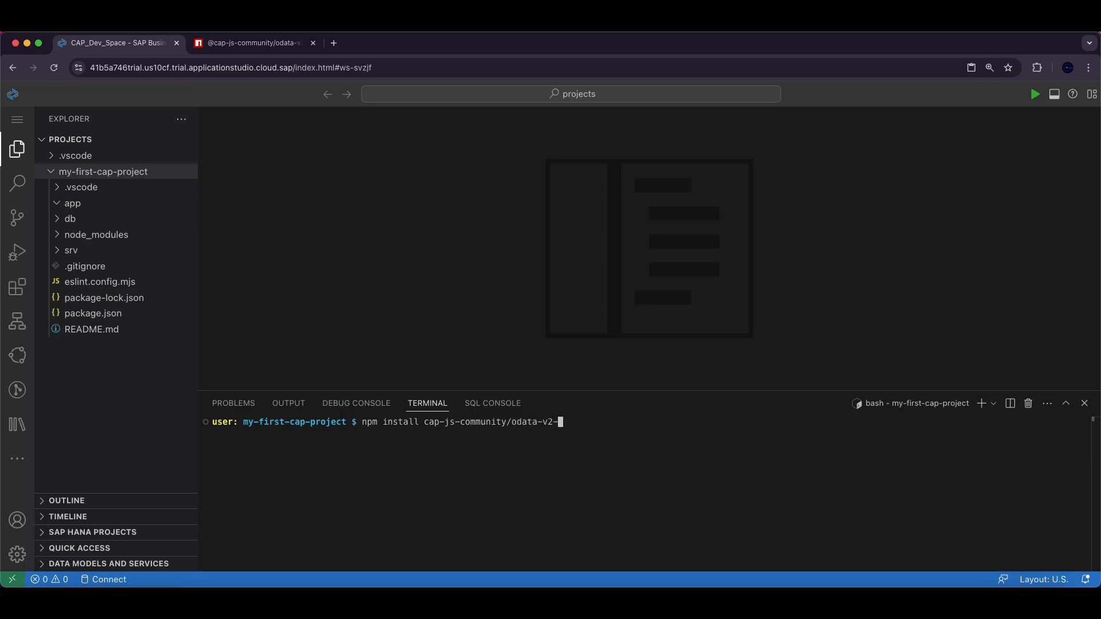
pyautogui.write('adapter')
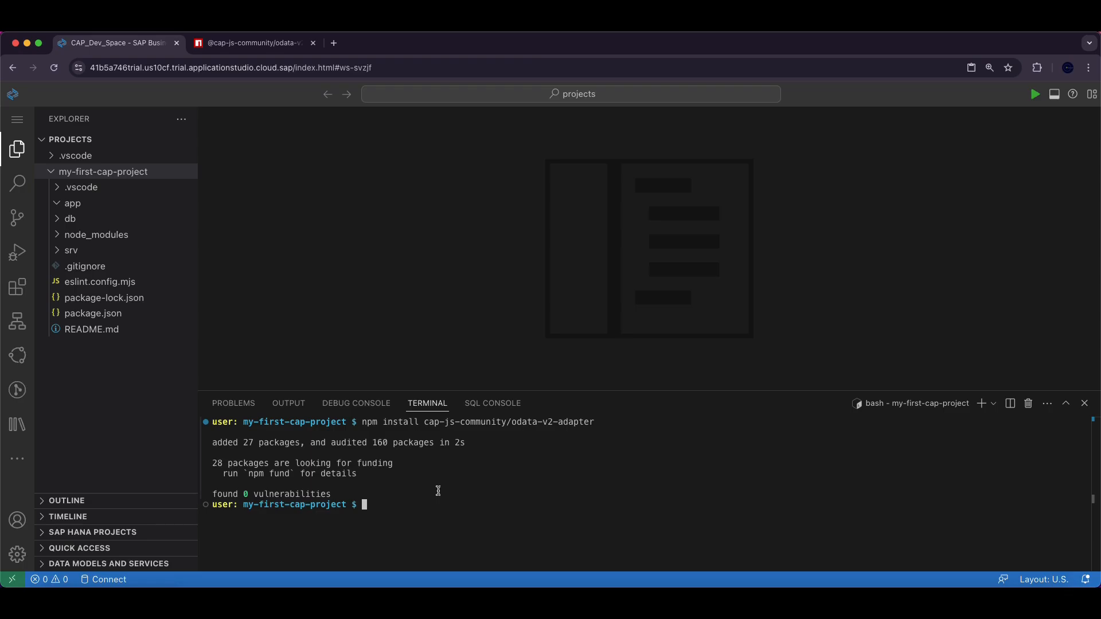
pyautogui.moveTo(137, 382)
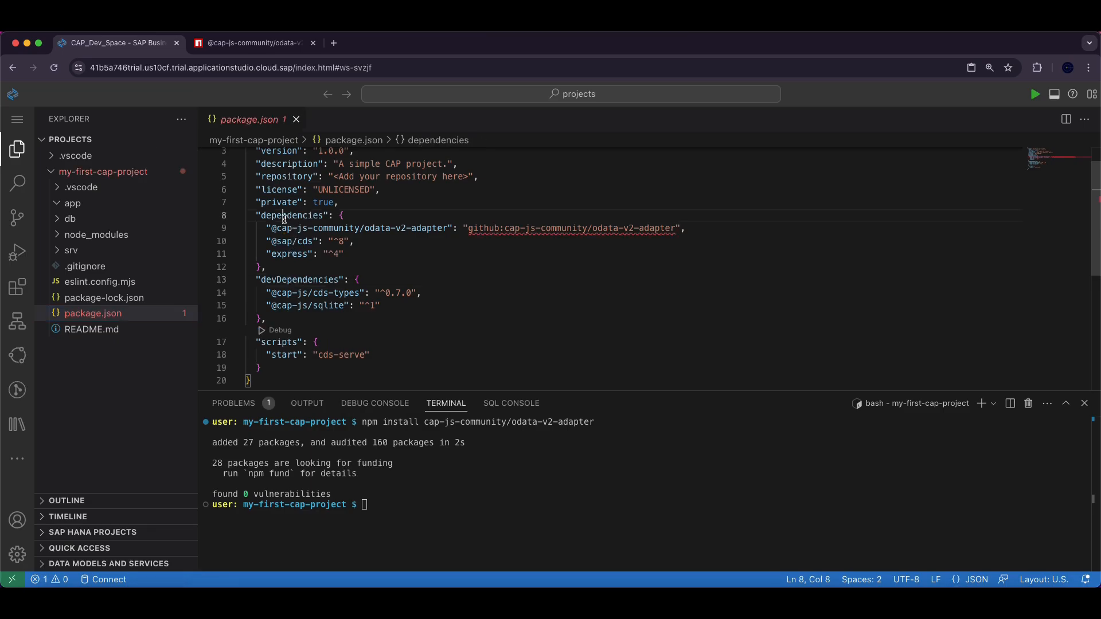
# Step: Check the odata-v2-adapter entry in package.json dependencies and expand the srv folder
pyautogui.click(344, 253)
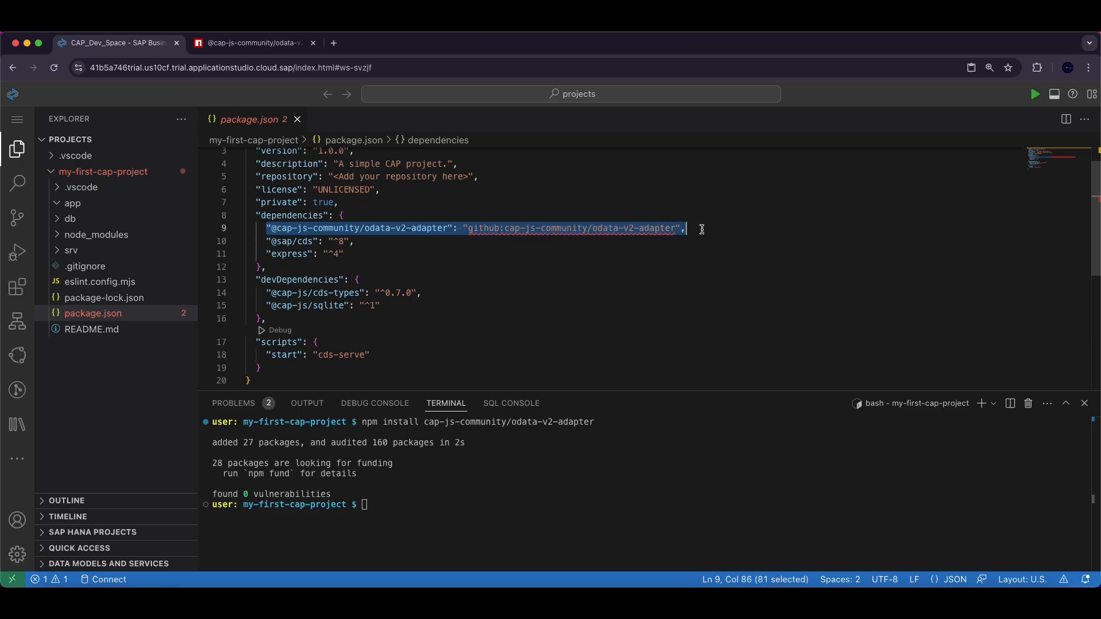
pyautogui.click(536, 331)
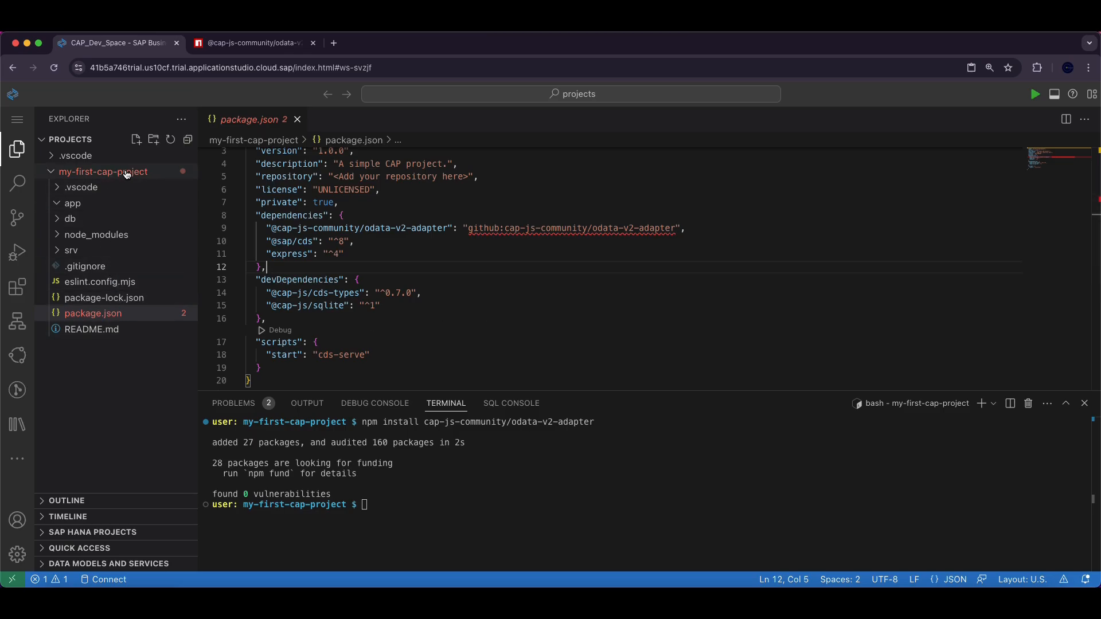
pyautogui.click(71, 250)
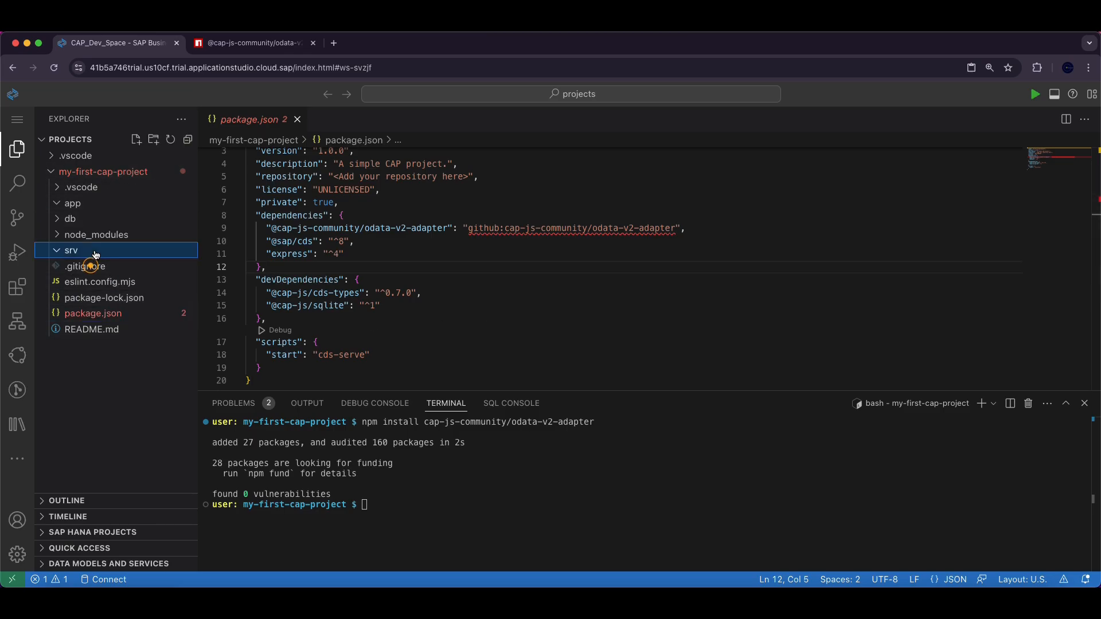
pyautogui.click(70, 250)
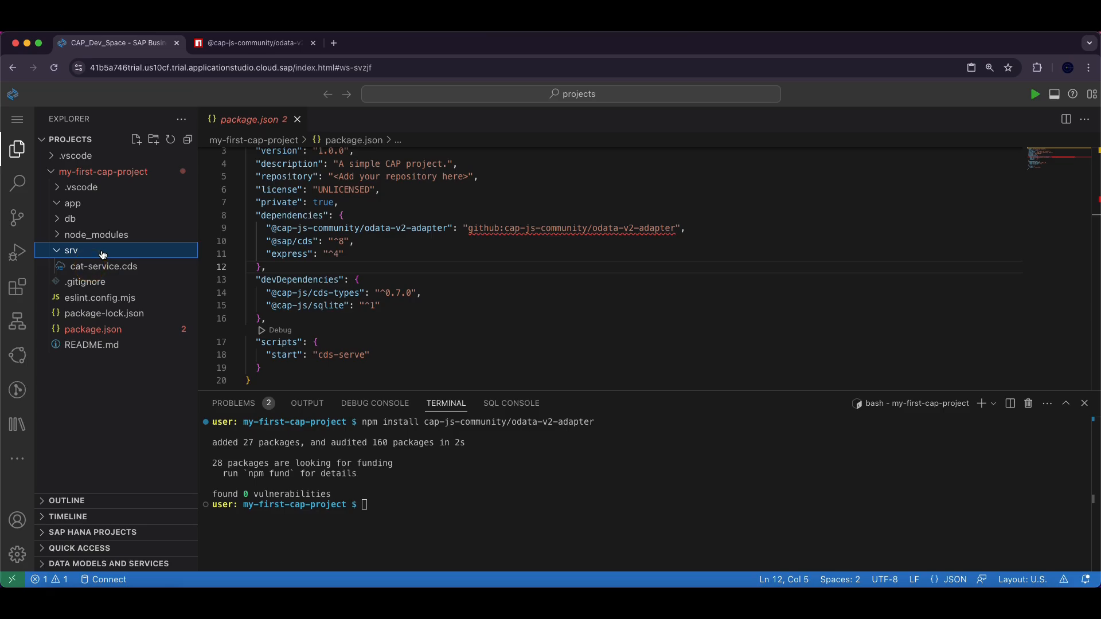
pyautogui.click(135, 139)
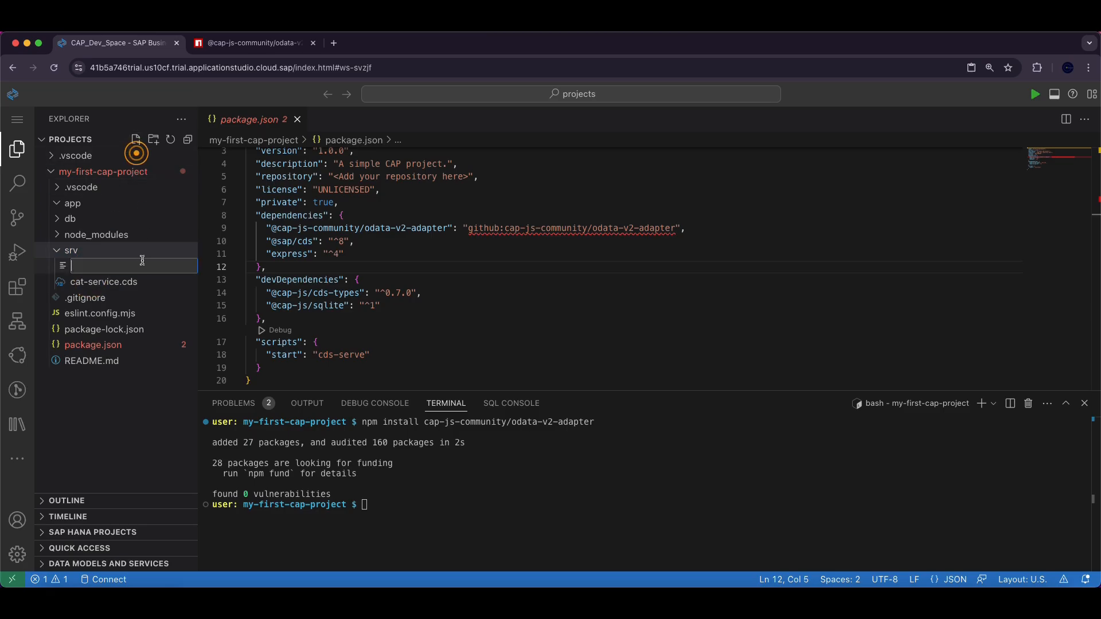
pyautogui.write('serve')
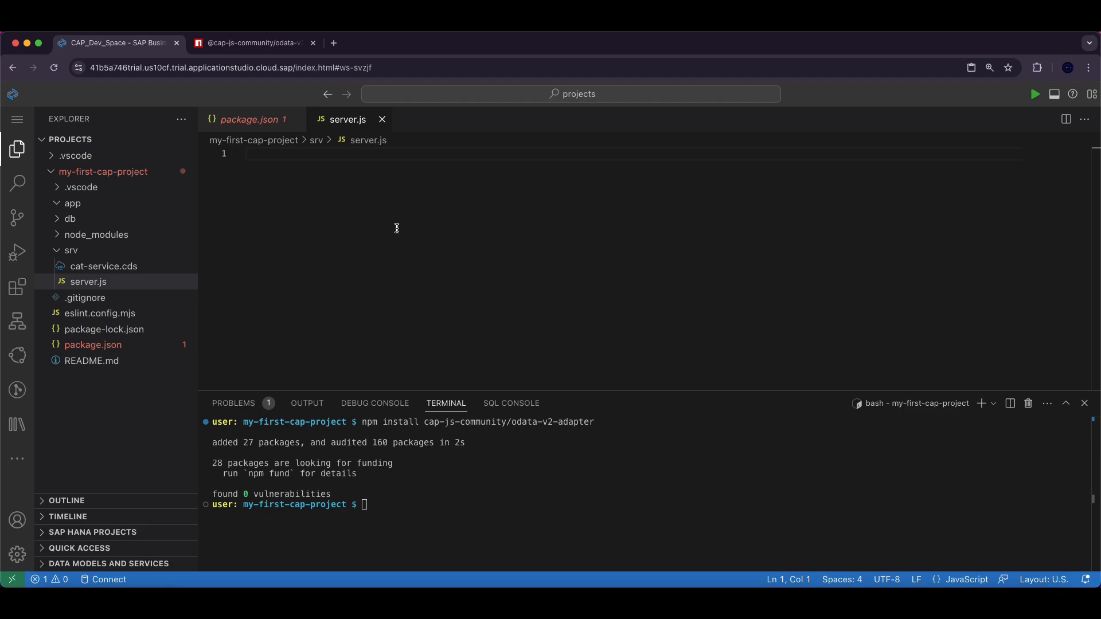
pyautogui.click(266, 169)
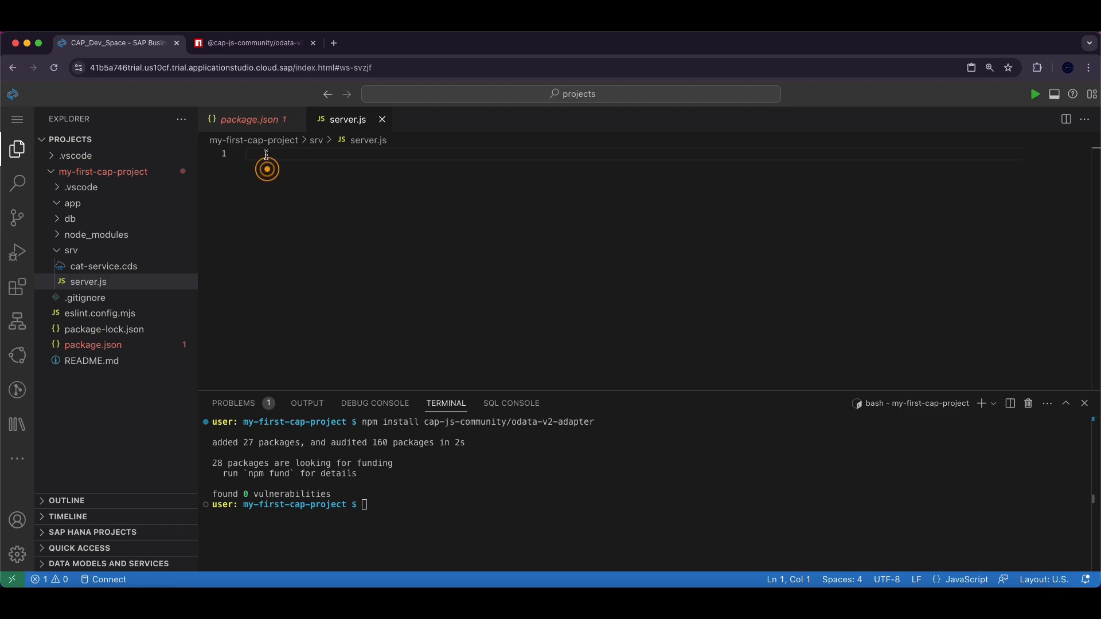
pyautogui.write('const c')
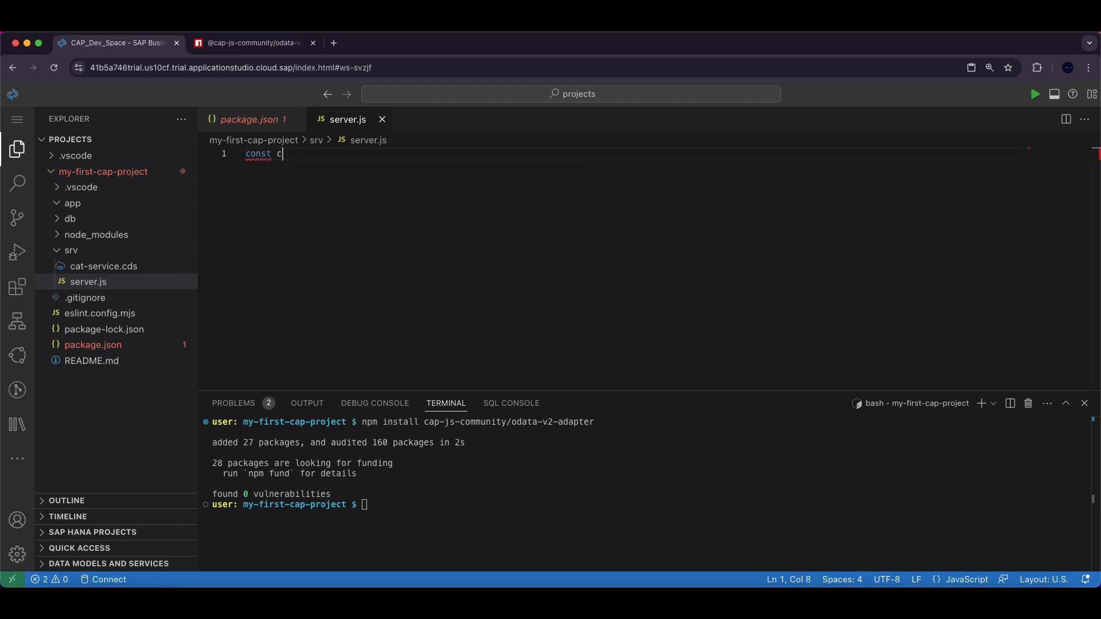
pyautogui.write('ds = requ')
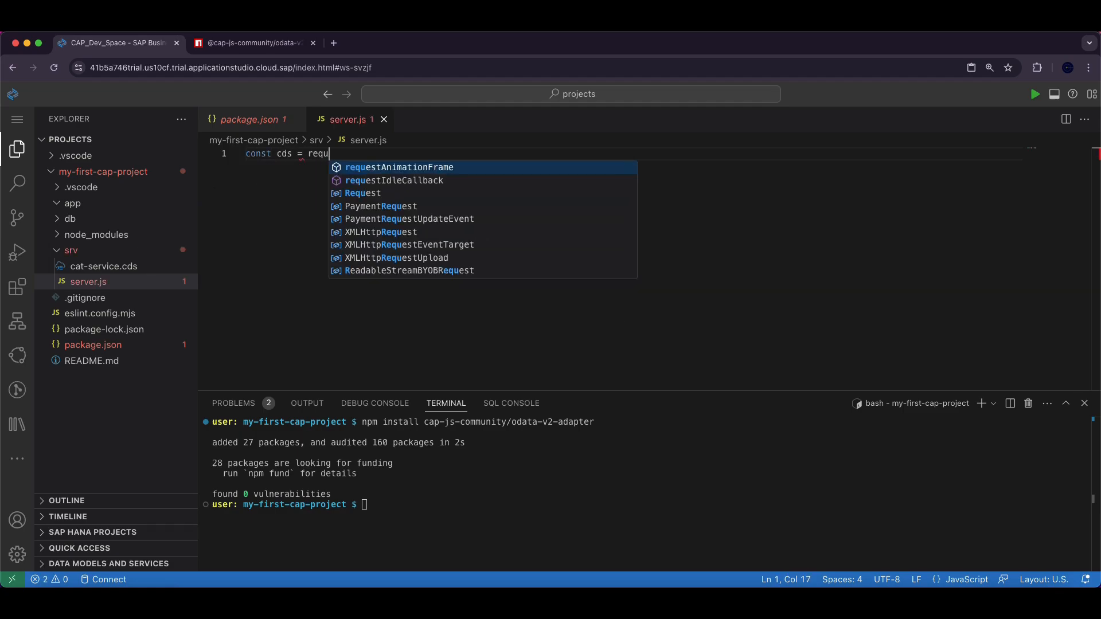
pyautogui.write('require()')
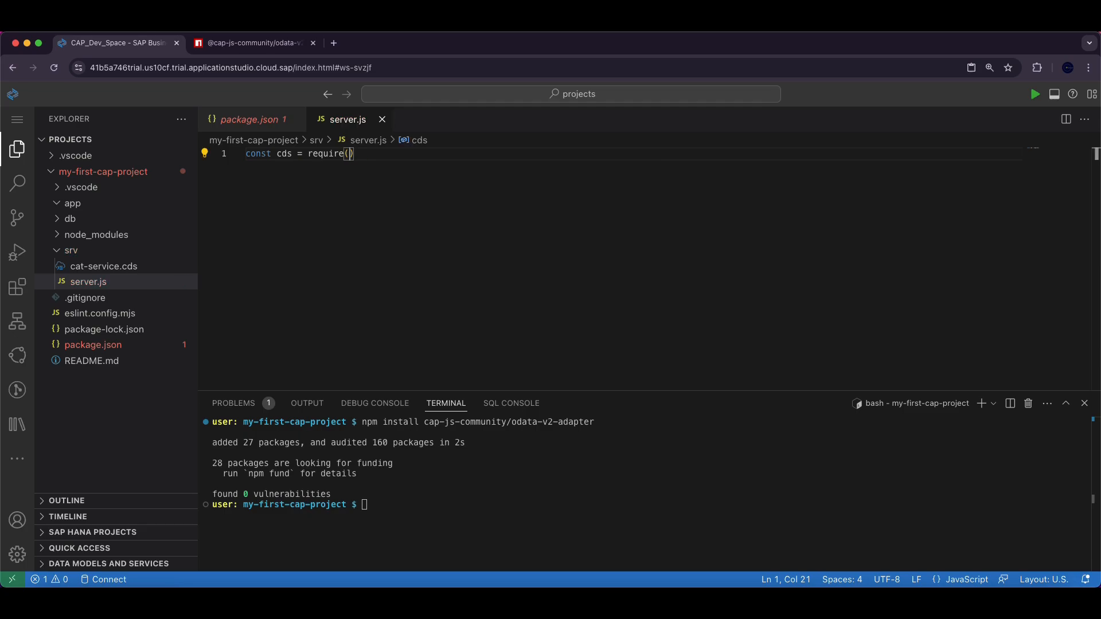
pyautogui.write("'@'")
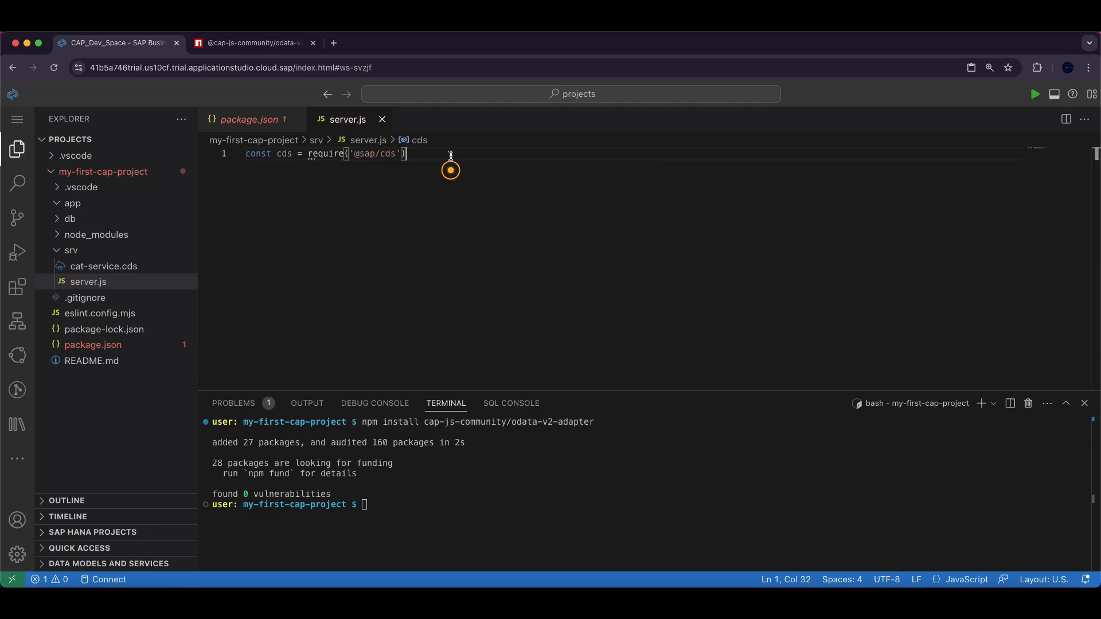
pyautogui.press('Enter')
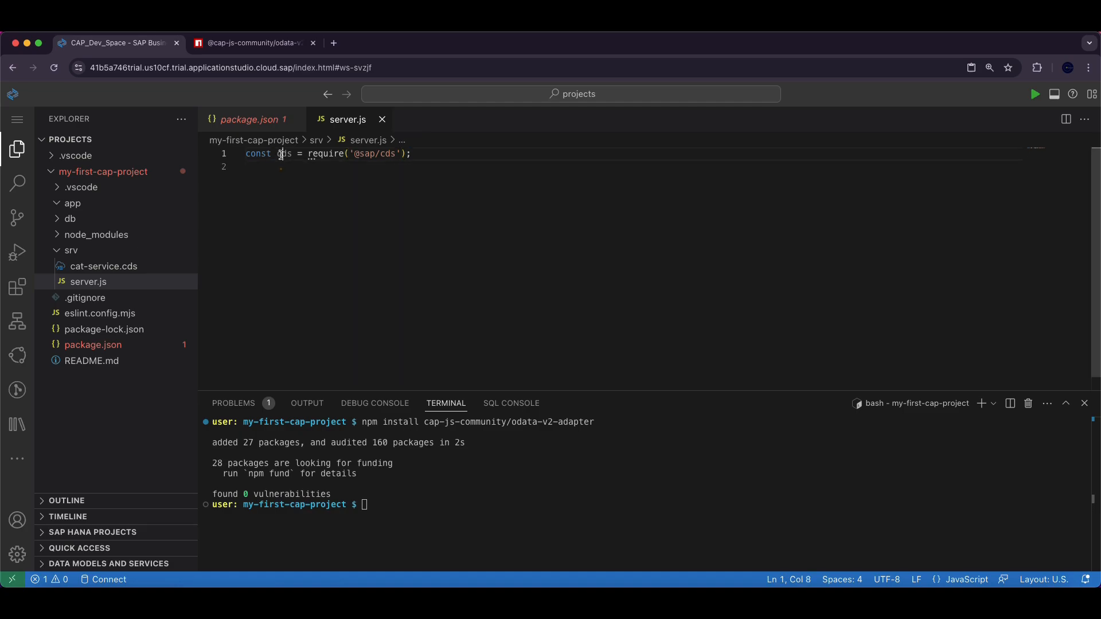
pyautogui.doubleClick(284, 153)
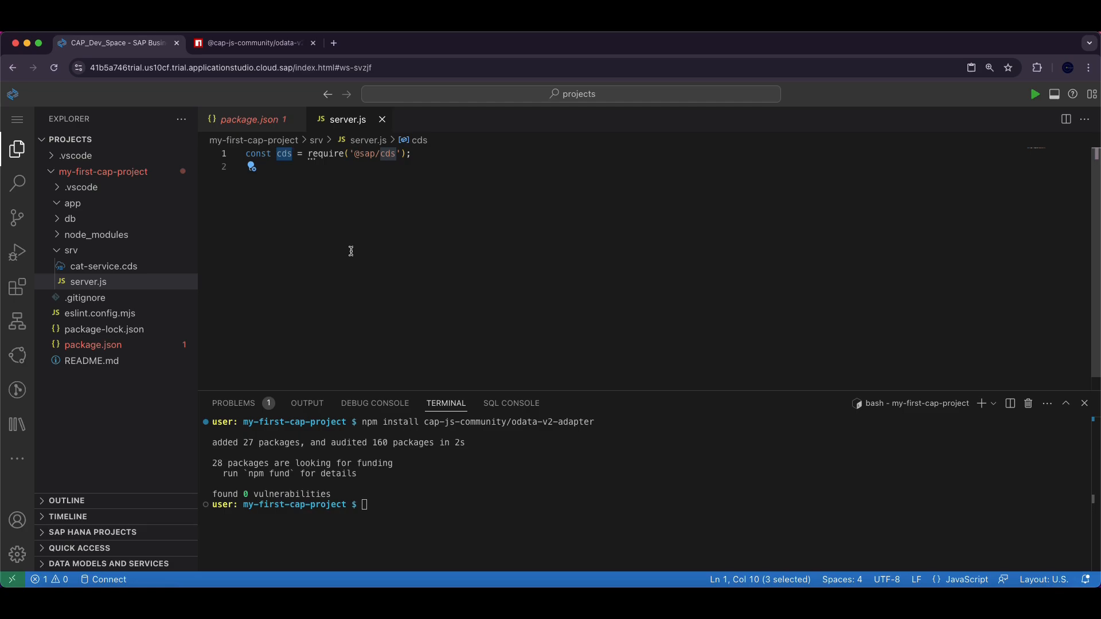
pyautogui.moveTo(329, 188)
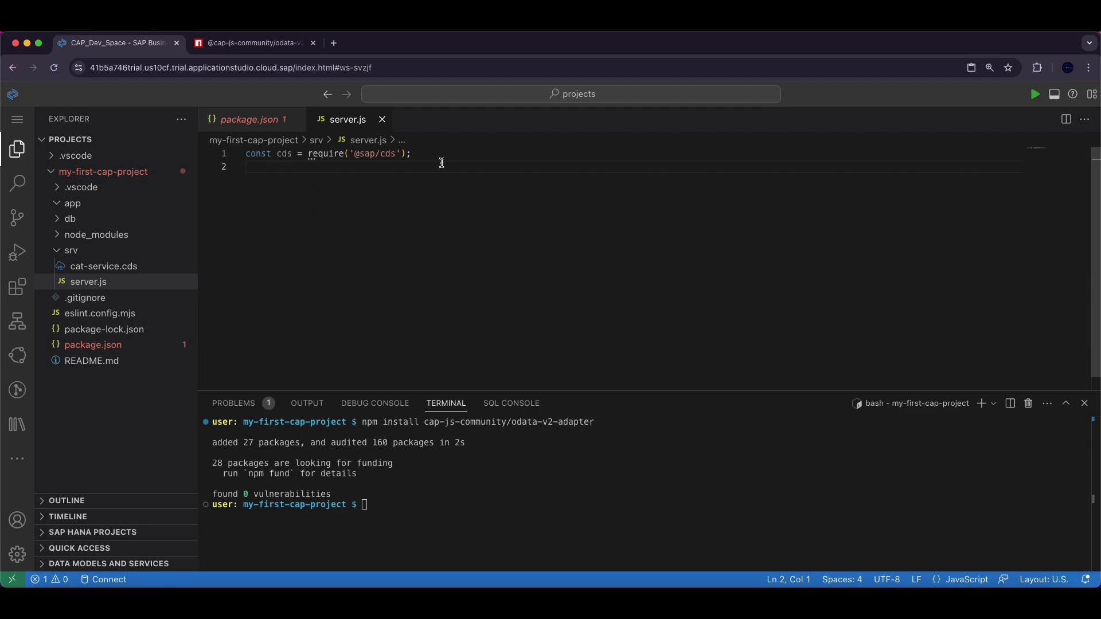
pyautogui.write('const')
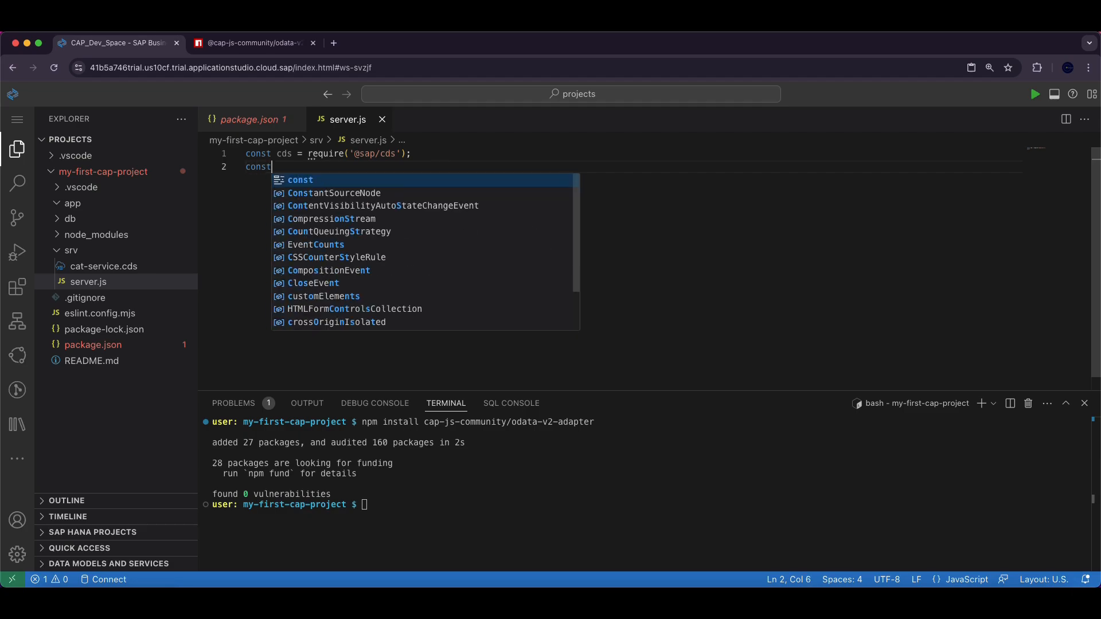
pyautogui.write('c')
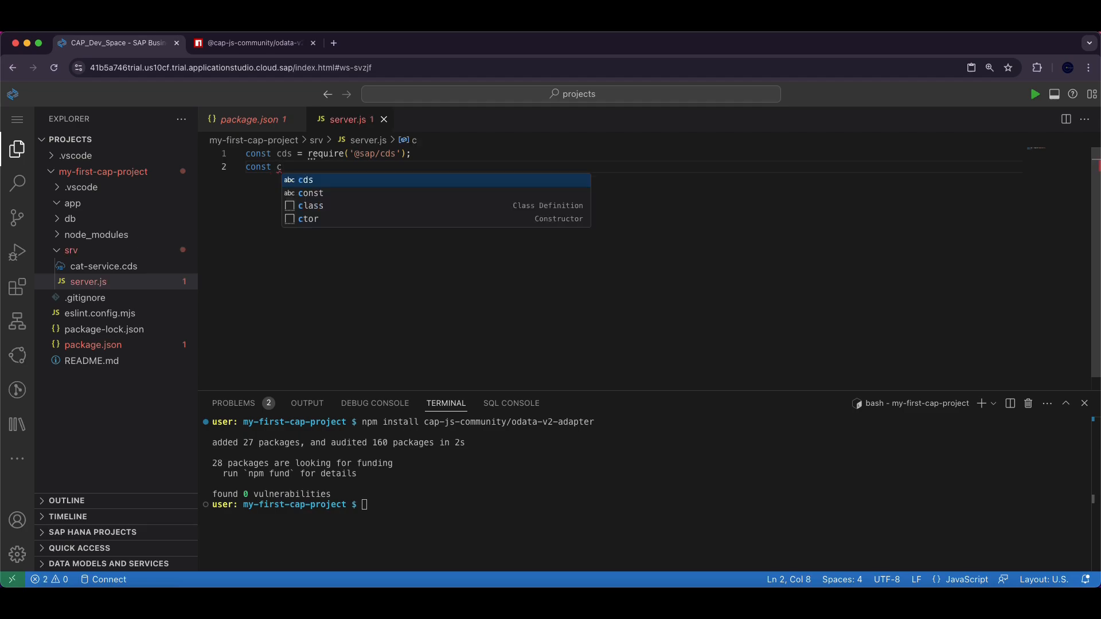
pyautogui.write('ov2app')
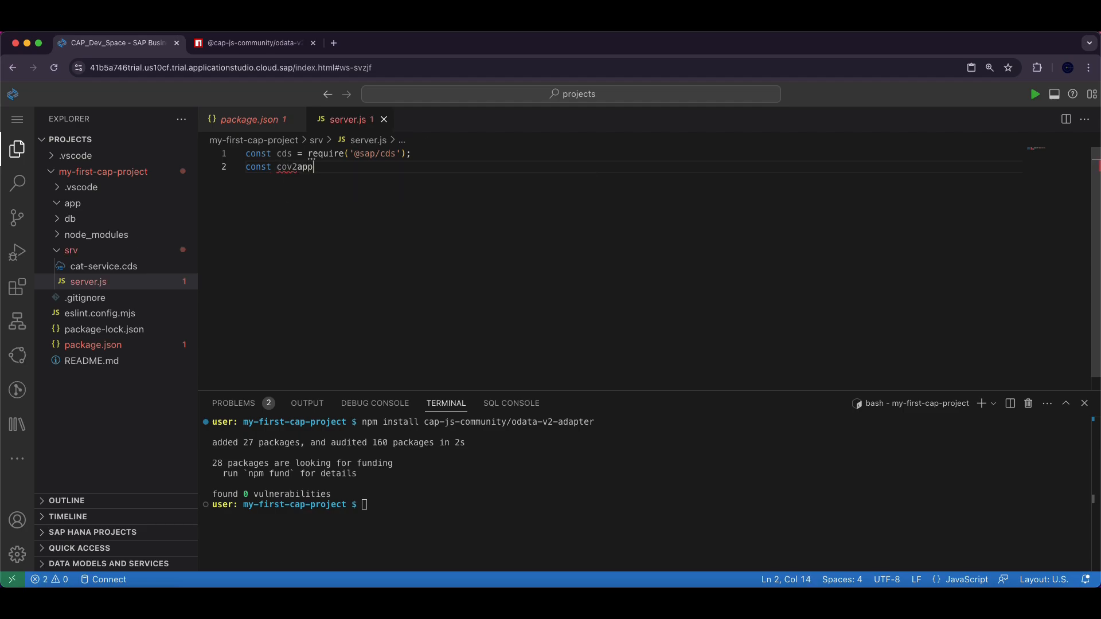
pyautogui.write("= require('")
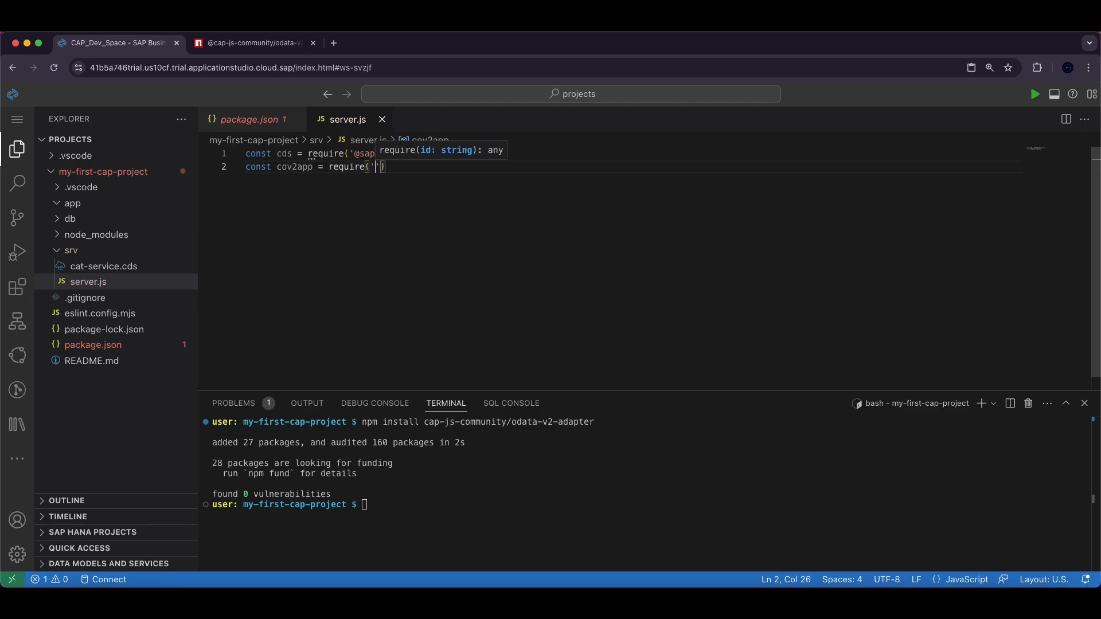
pyautogui.write('@cap-js-community/odata-v2-adapter')
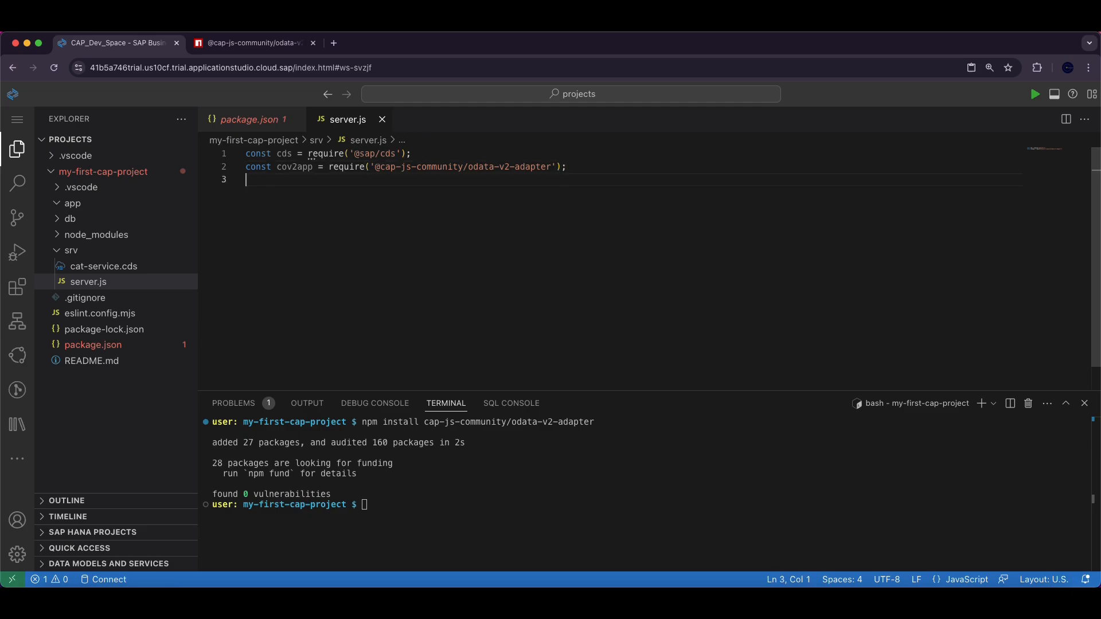
pyautogui.press('enter')
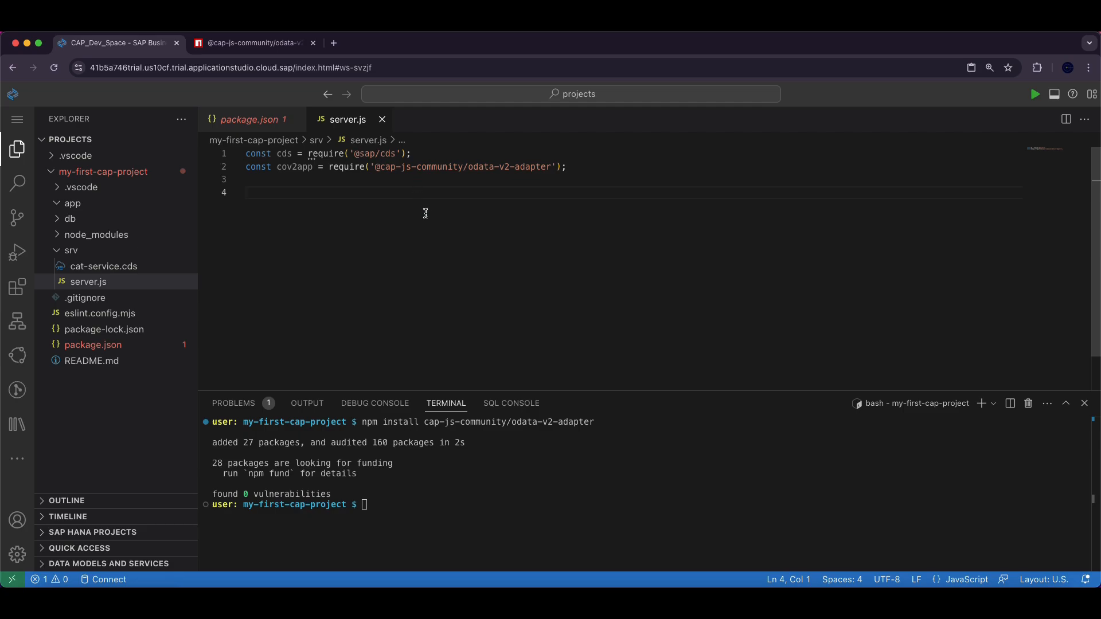
# Step: Add a cds.on('bootstrap', (app) => ...) handler calling app.use(cov2app())
pyautogui.write('c')
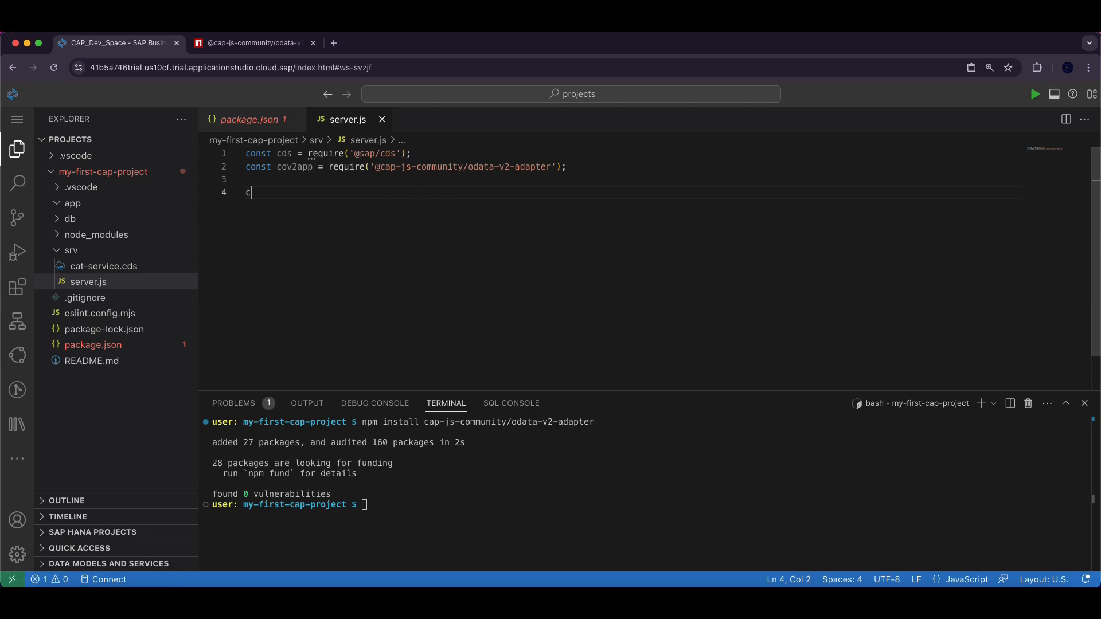
pyautogui.write("ds.on('bootstrap")
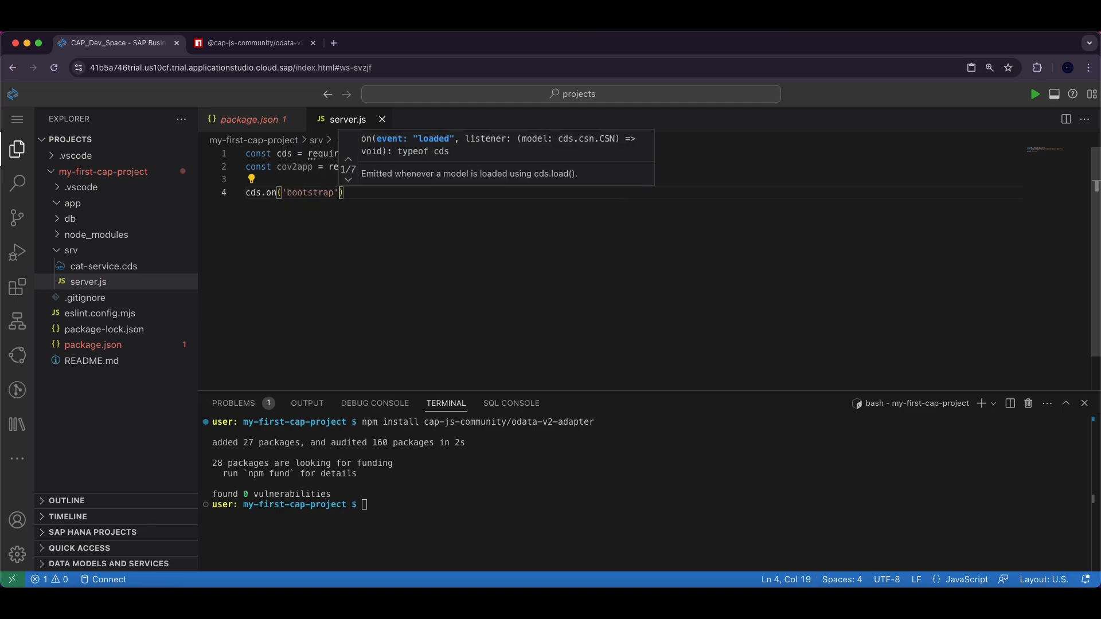
pyautogui.write(', (app')
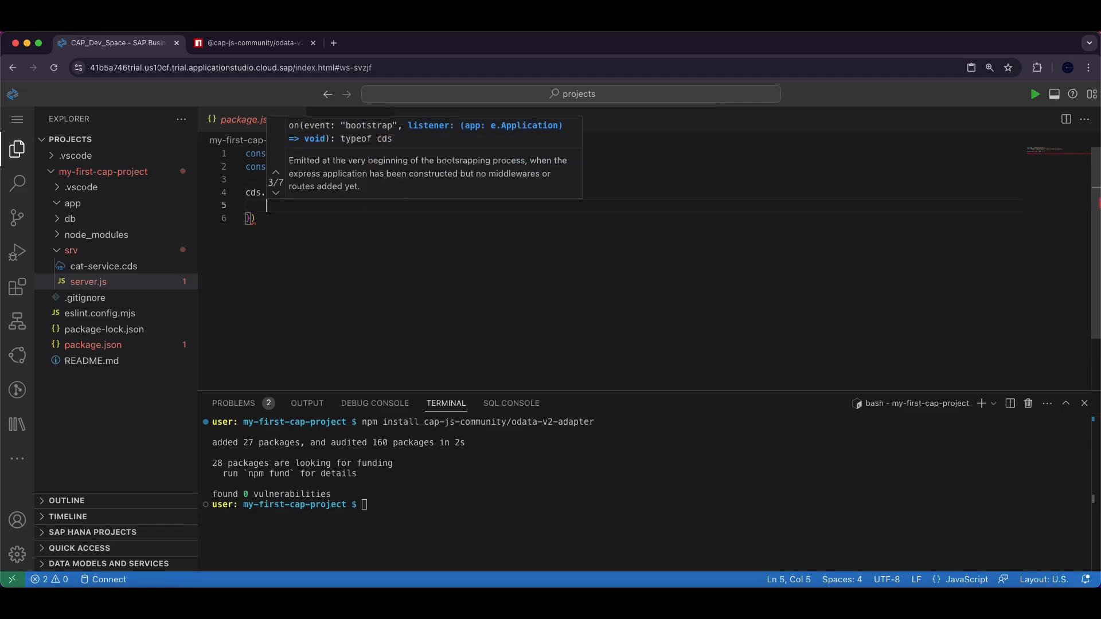
pyautogui.write('app.')
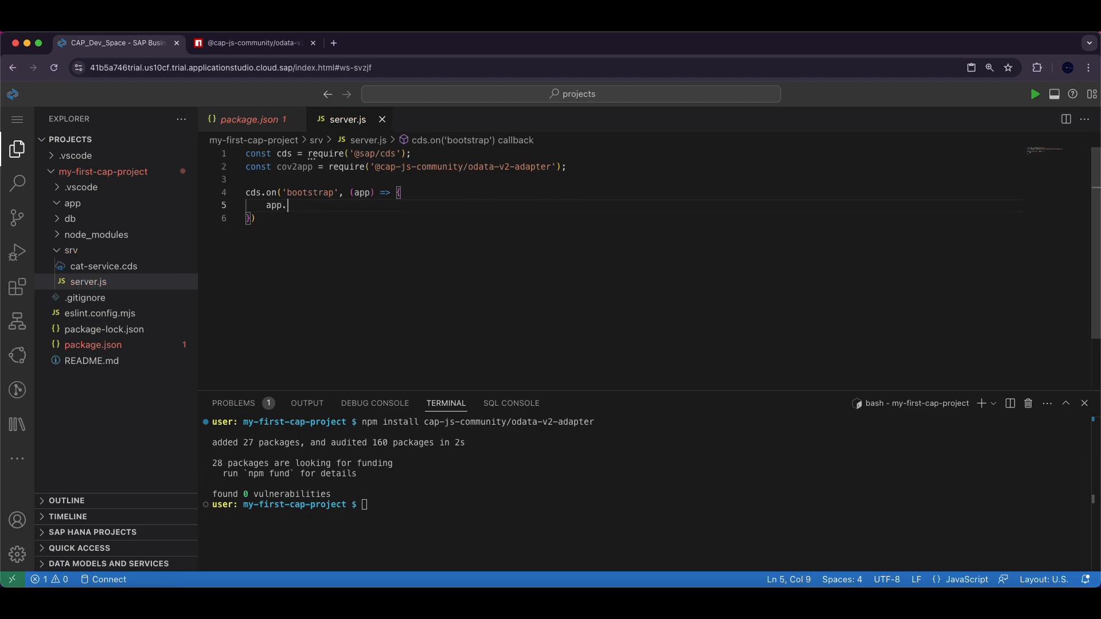
pyautogui.write('use(')
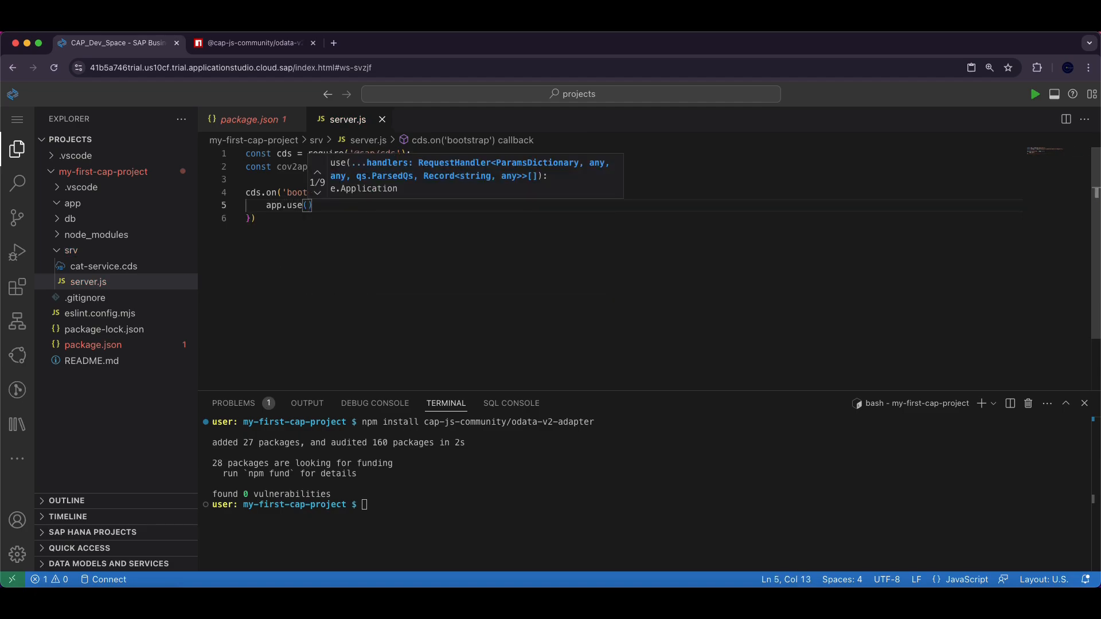
pyautogui.write('cov2app')
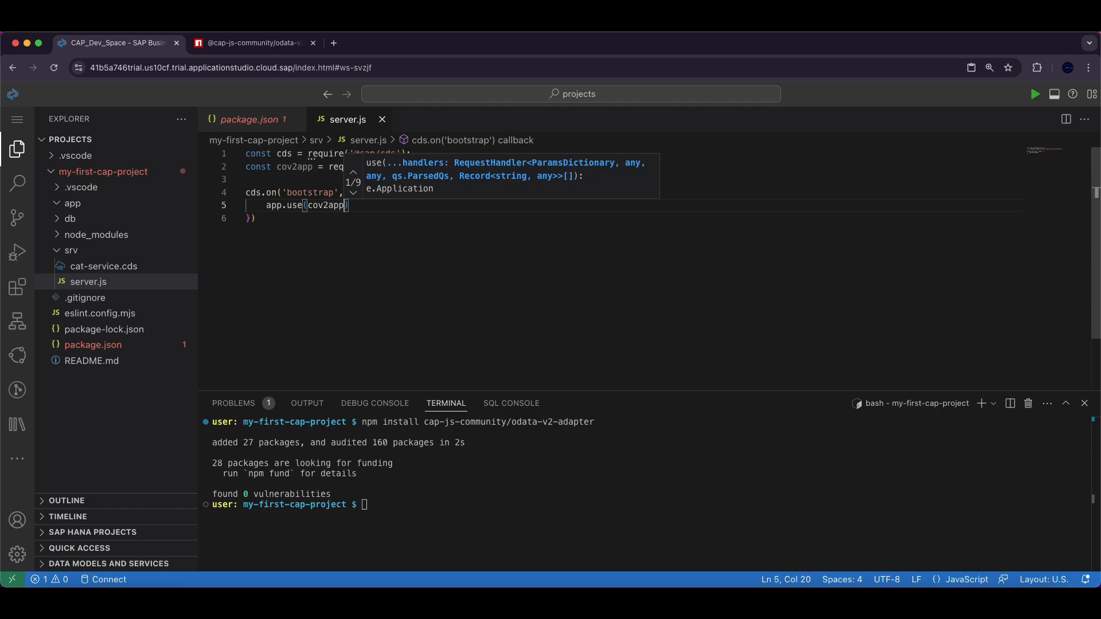
pyautogui.write('()')
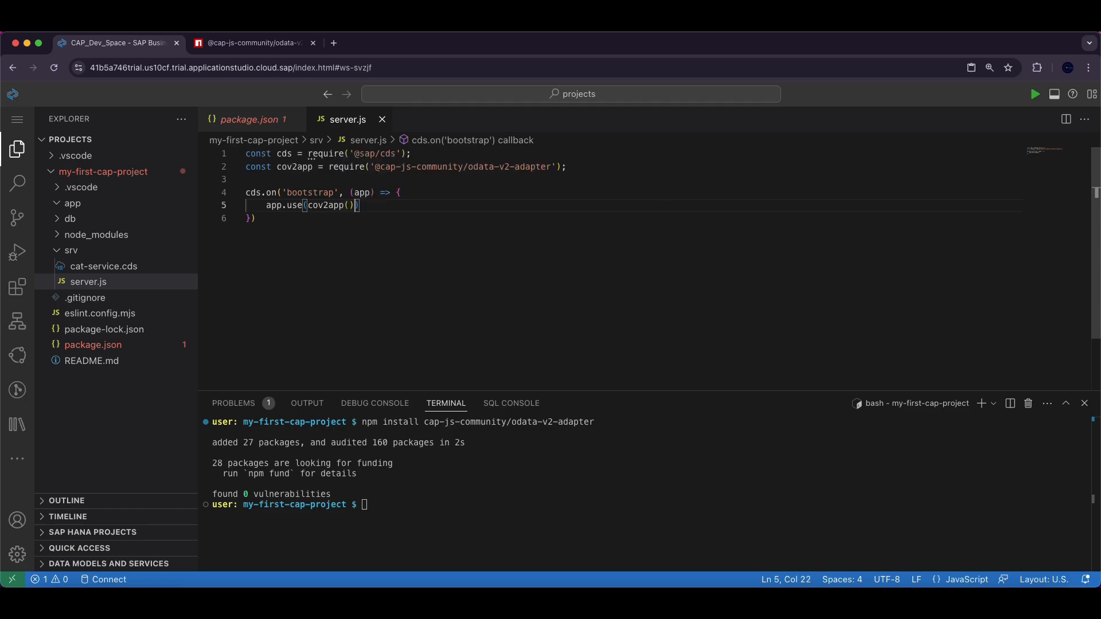
pyautogui.write(';')
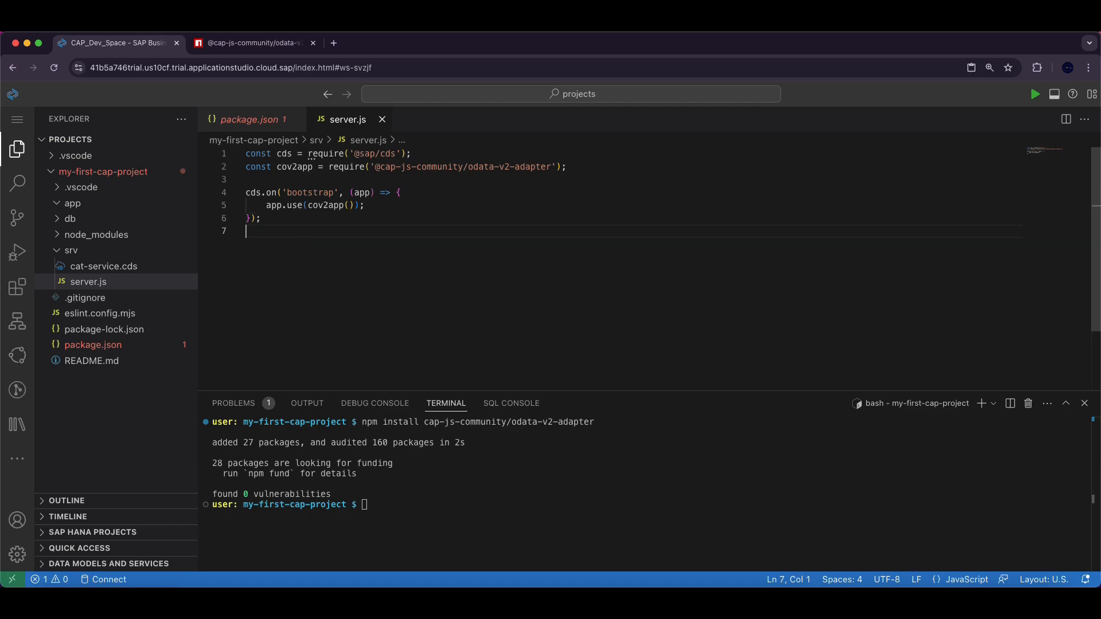
pyautogui.moveTo(246, 192); pyautogui.dragTo(341, 193)
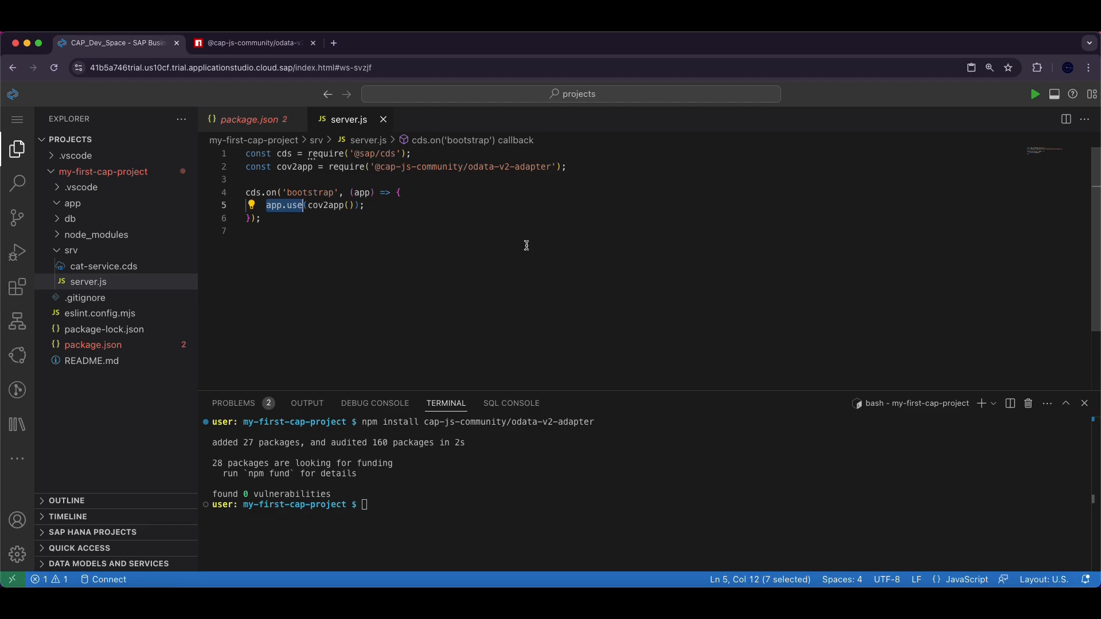
pyautogui.moveTo(335, 219)
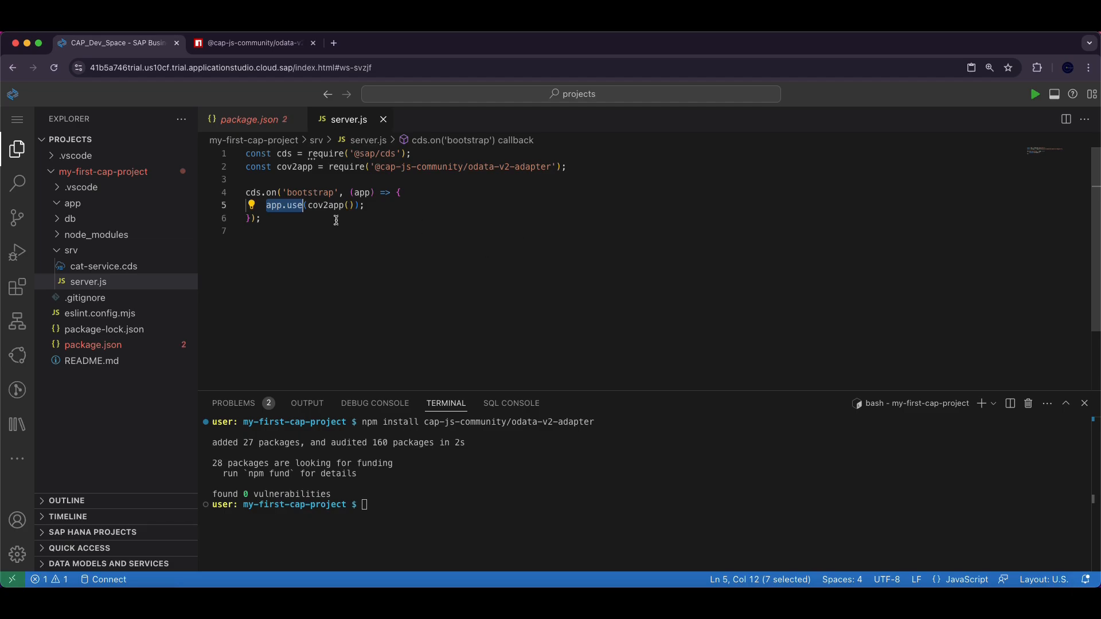
# Step: Append module.exports = cds.server; to the end of server.js
pyautogui.write('modul')
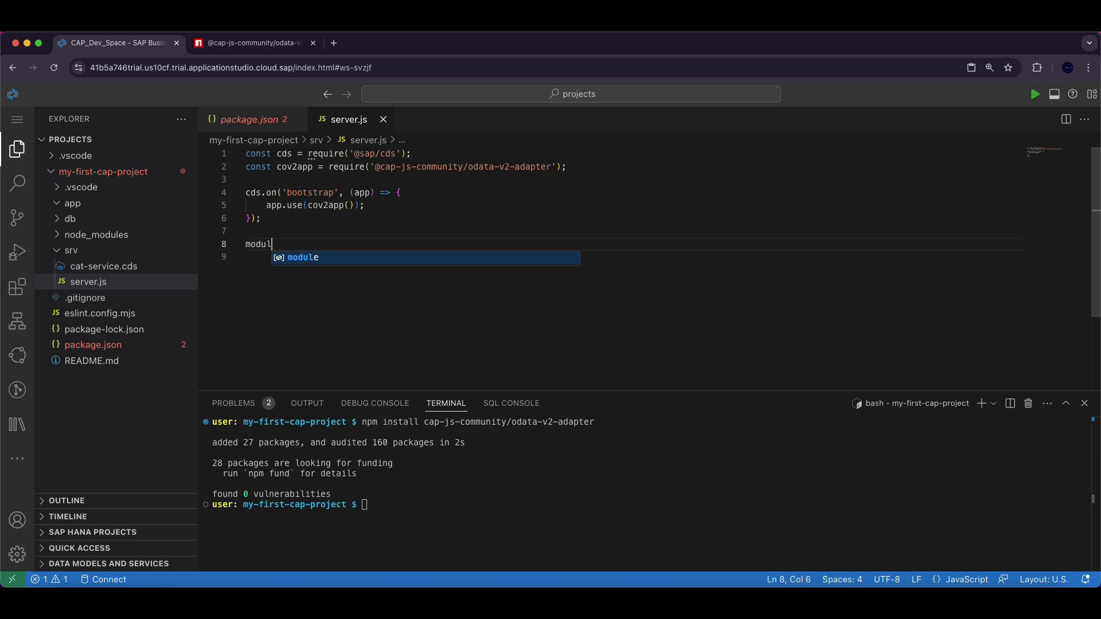
pyautogui.write('e.exports = cd')
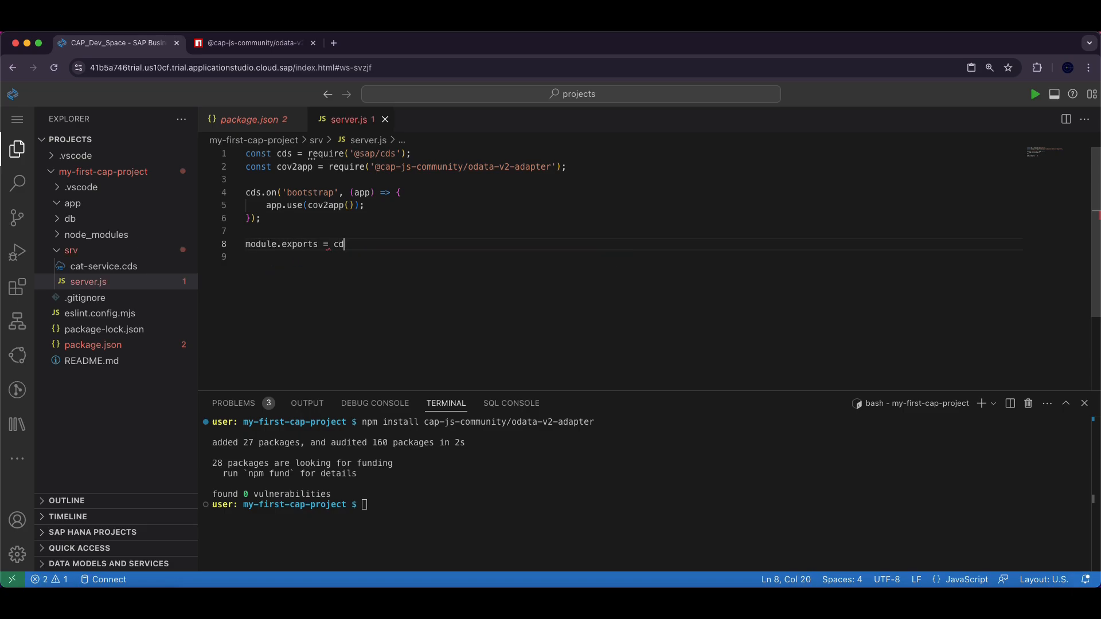
pyautogui.write('.server')
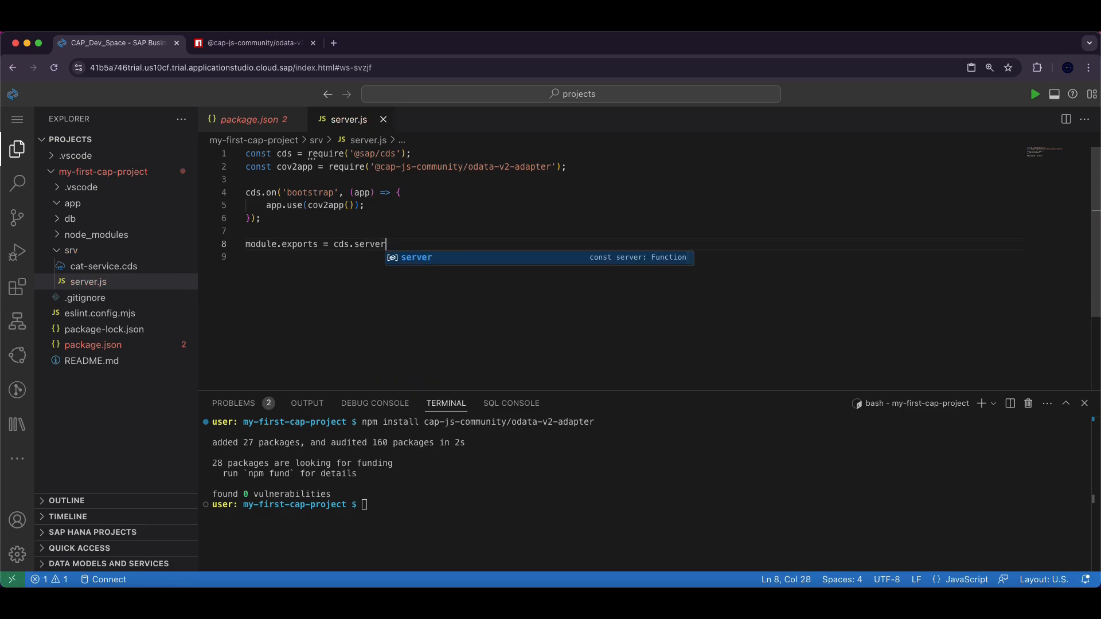
pyautogui.write(';')
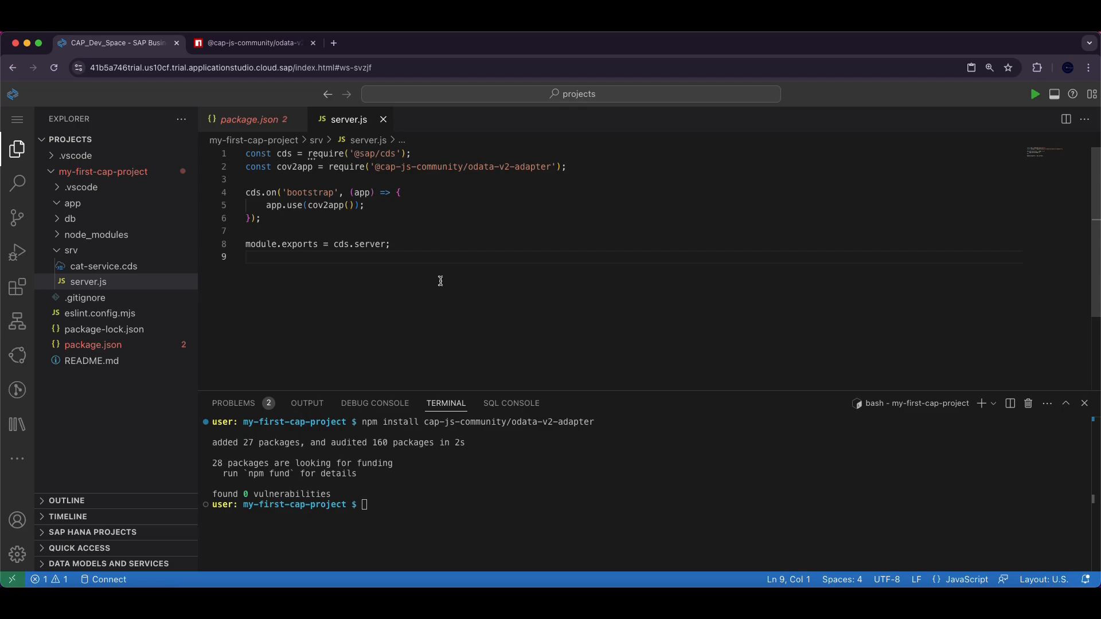
pyautogui.scroll(-3)
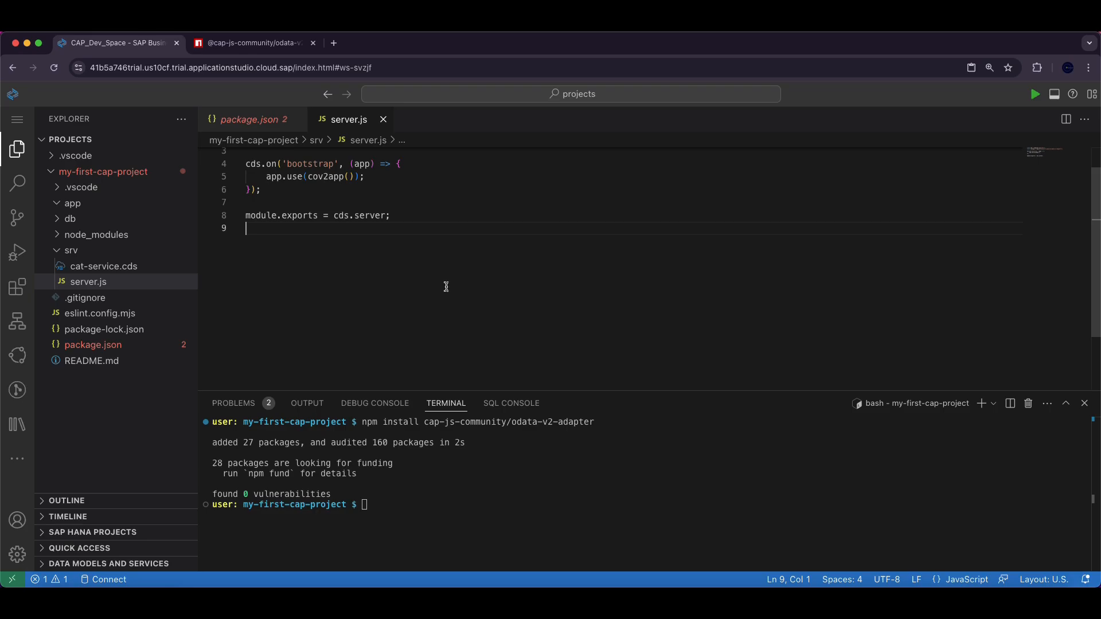
pyautogui.moveTo(622, 471)
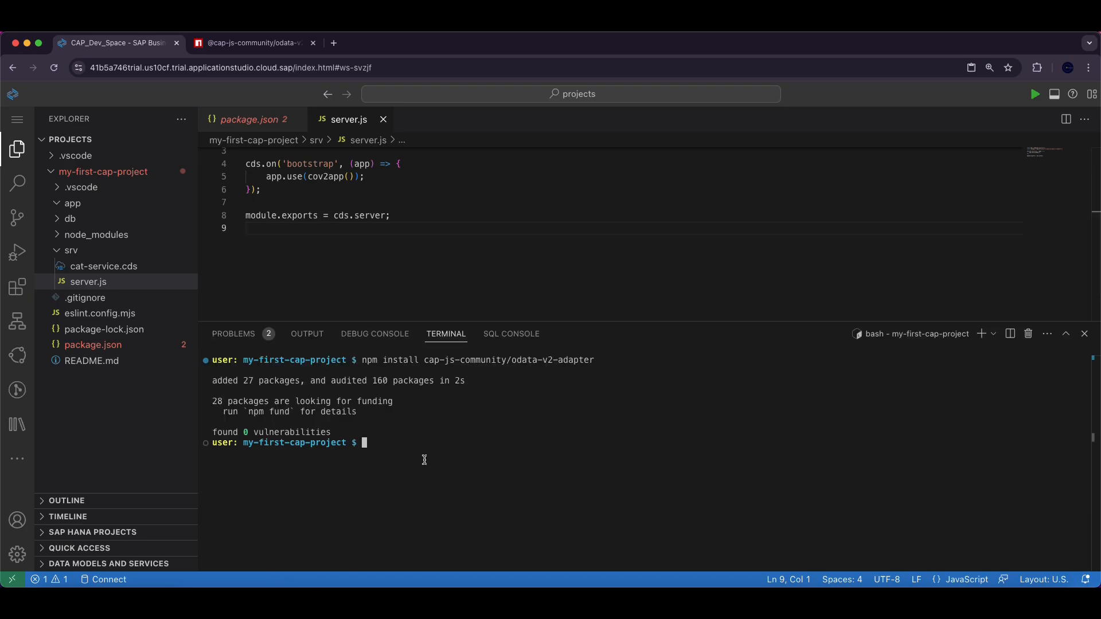
# Step: Run cds watch and open the CatalogService welcome page on port 4004 in a new tab
pyautogui.write('cds watch')
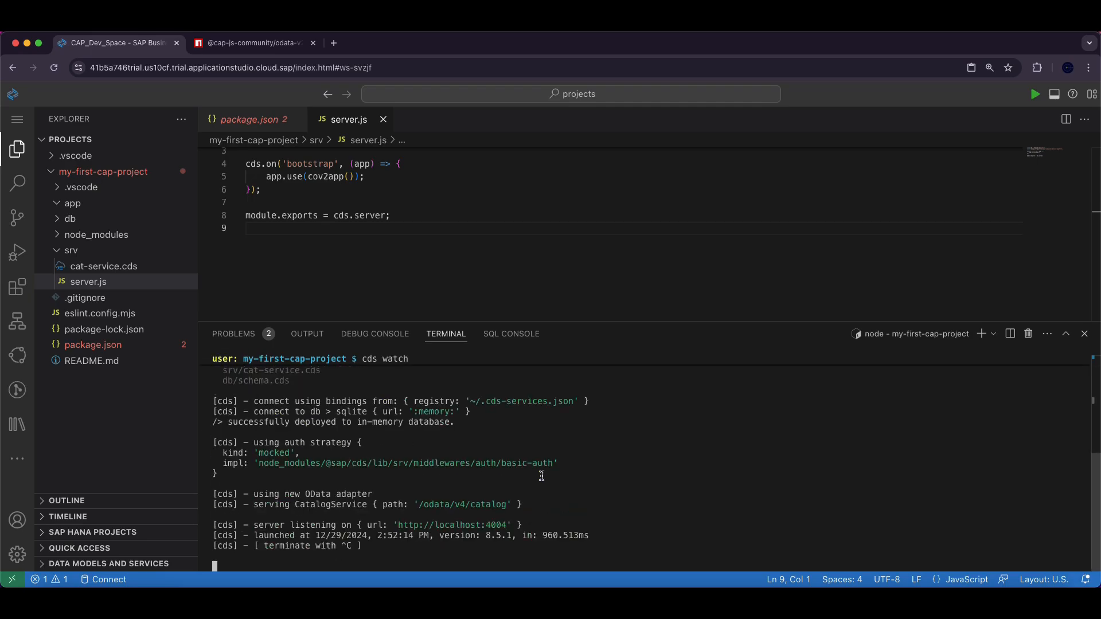
pyautogui.moveTo(564, 472)
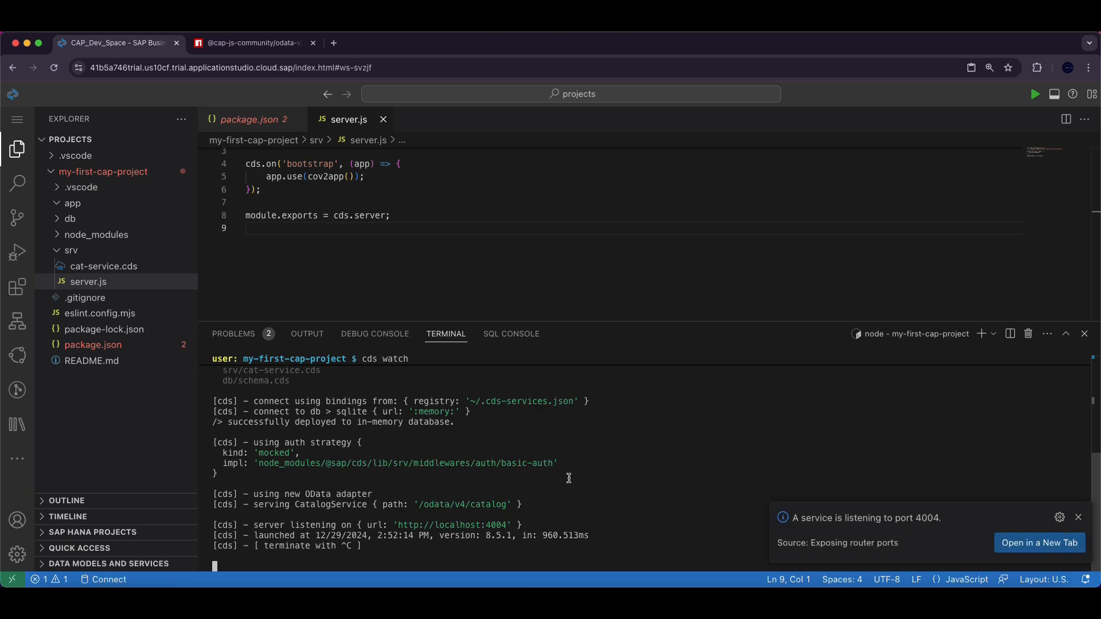
pyautogui.click(1039, 542)
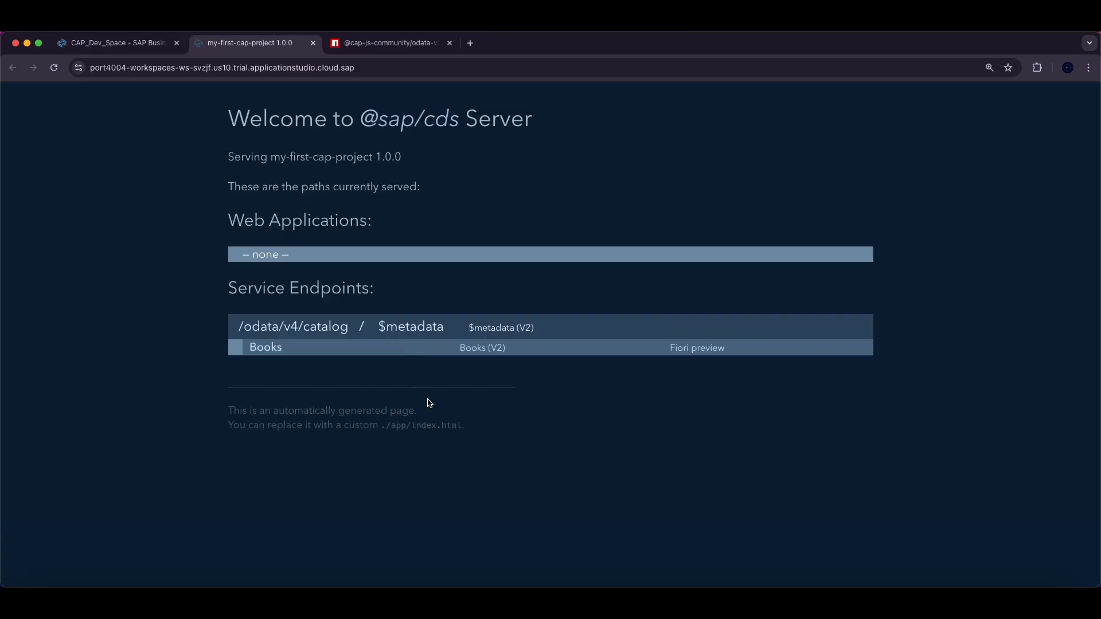
pyautogui.moveTo(474, 389)
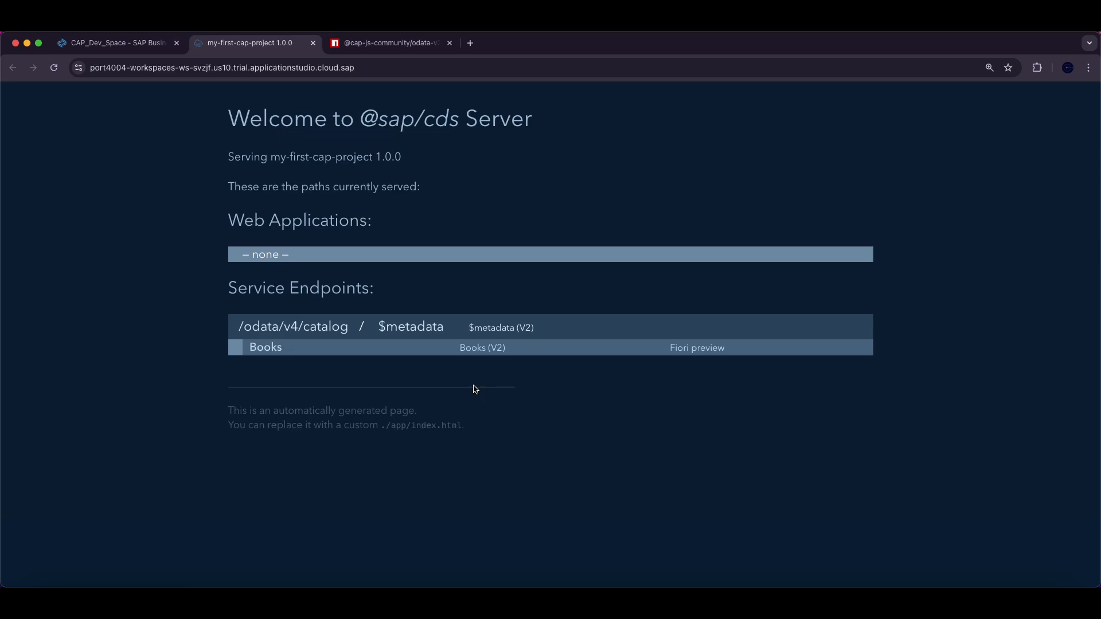
pyautogui.moveTo(477, 389)
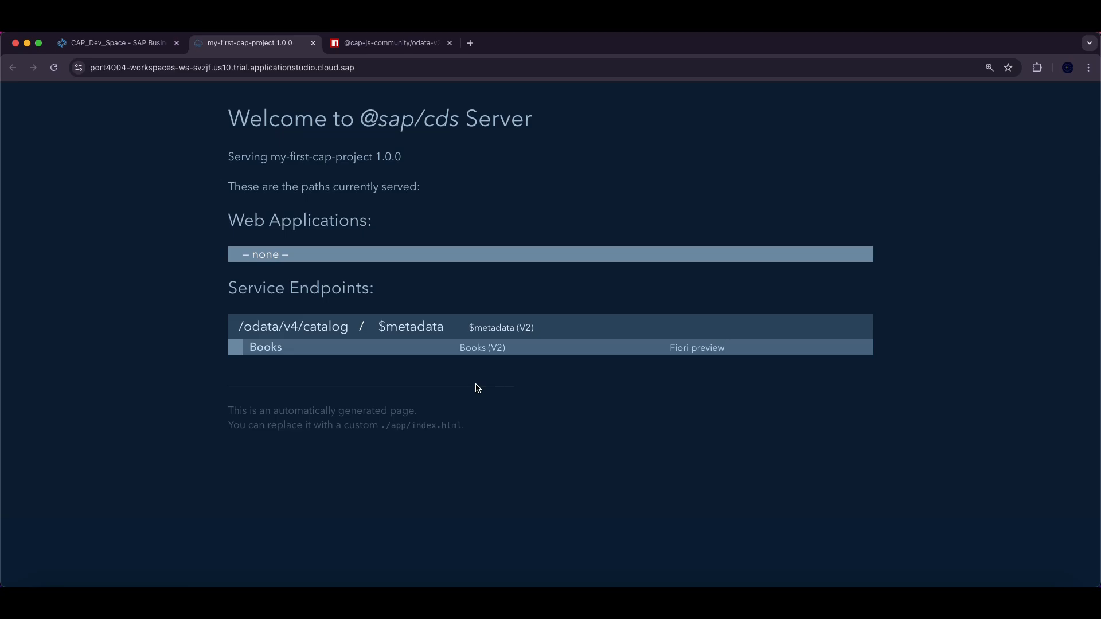
pyautogui.moveTo(499, 327)
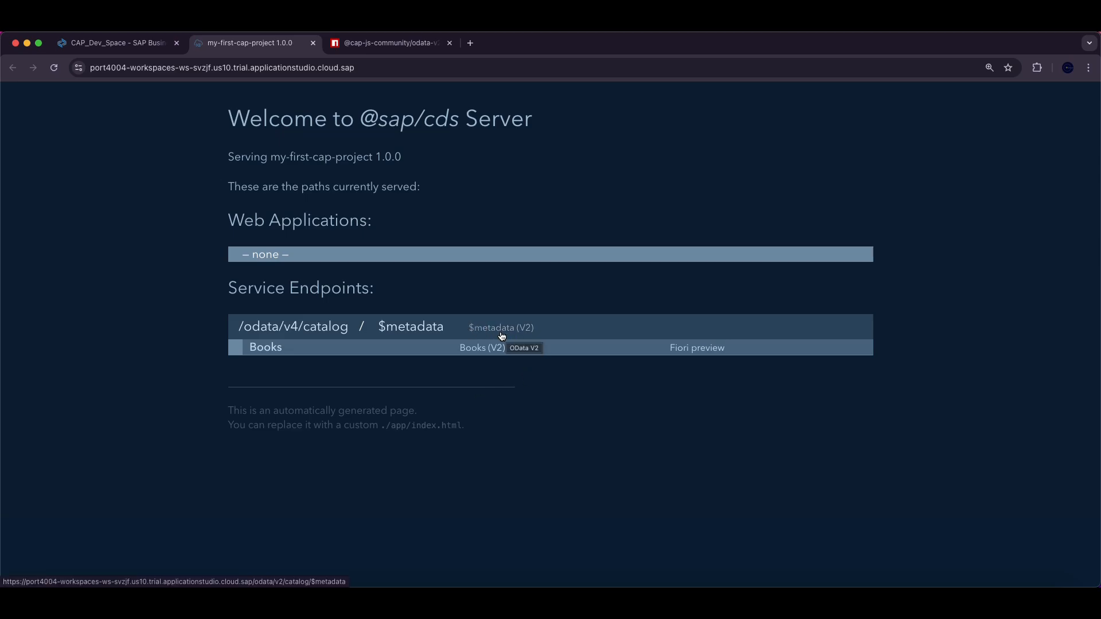
pyautogui.moveTo(546, 339)
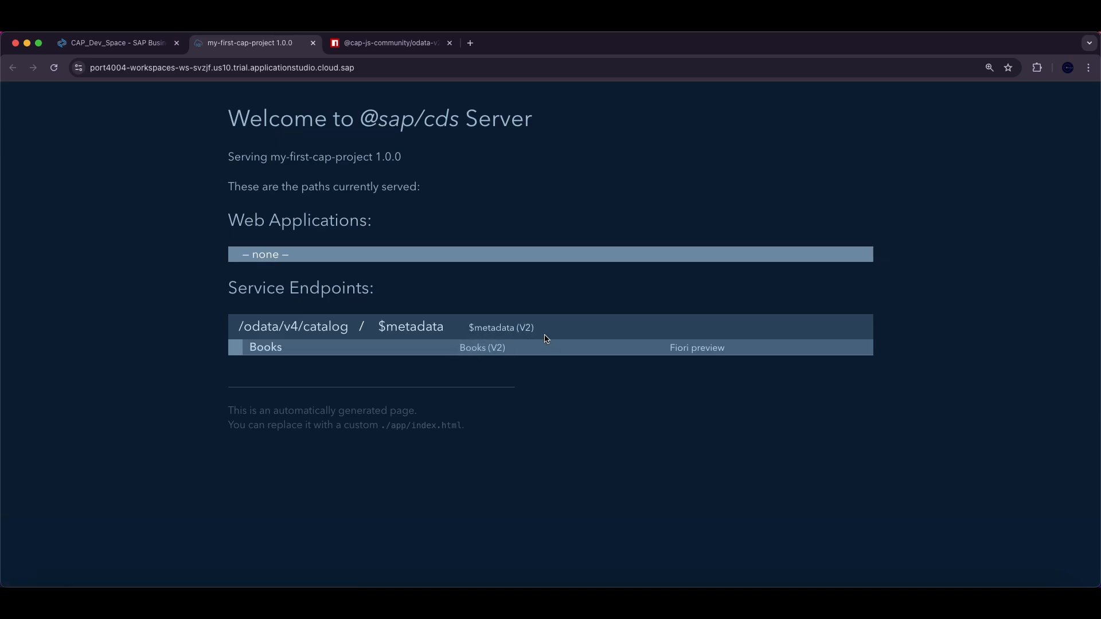